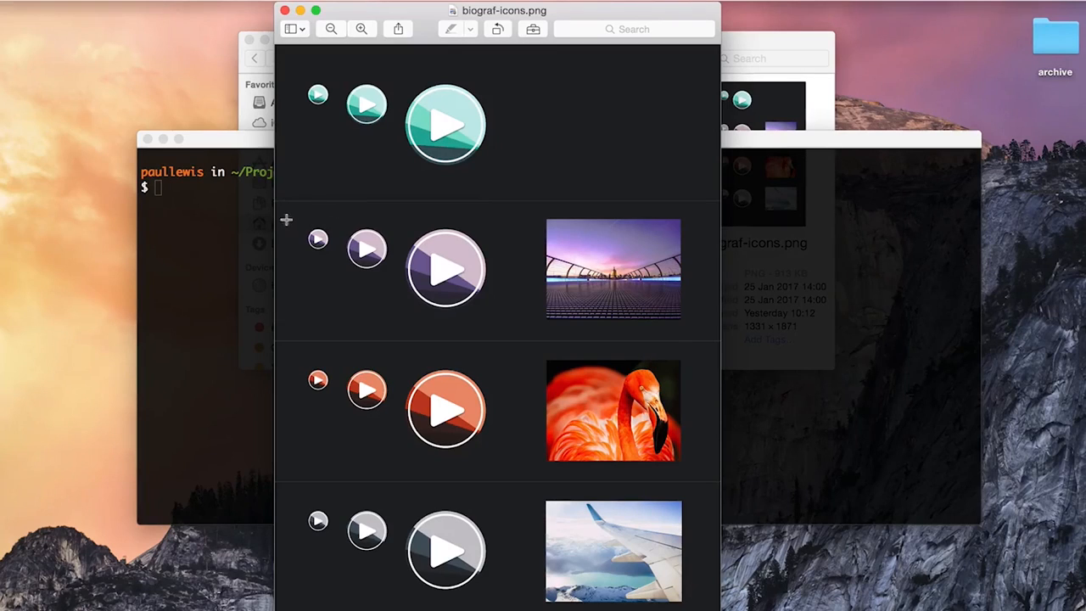
- Select the purple play-icon row in the biograf-icons sheet, then bring Terminal forward
drag(297, 219, 505, 326)
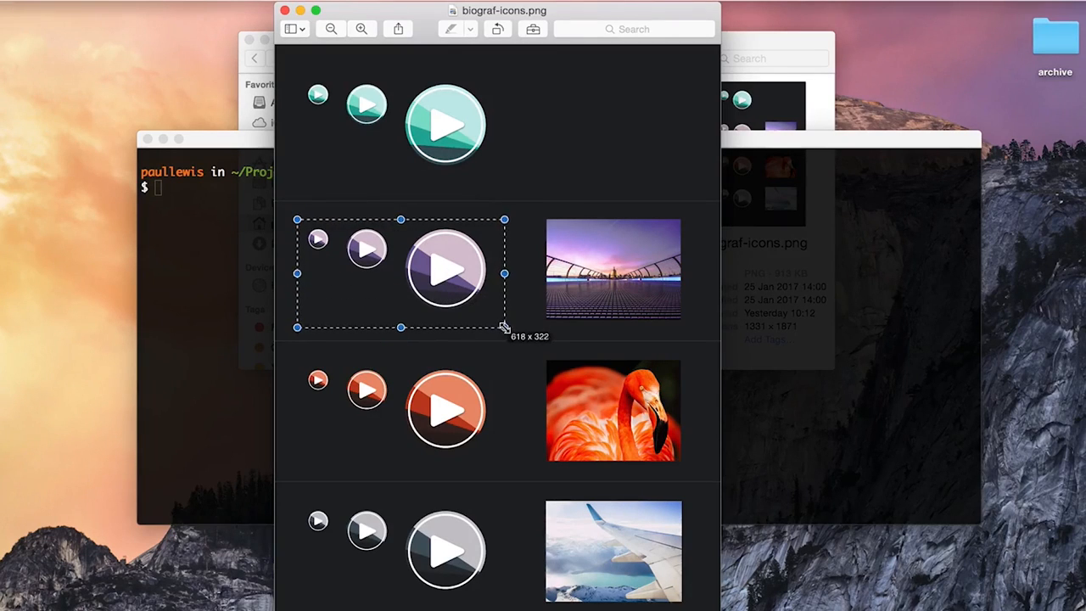
click(531, 314)
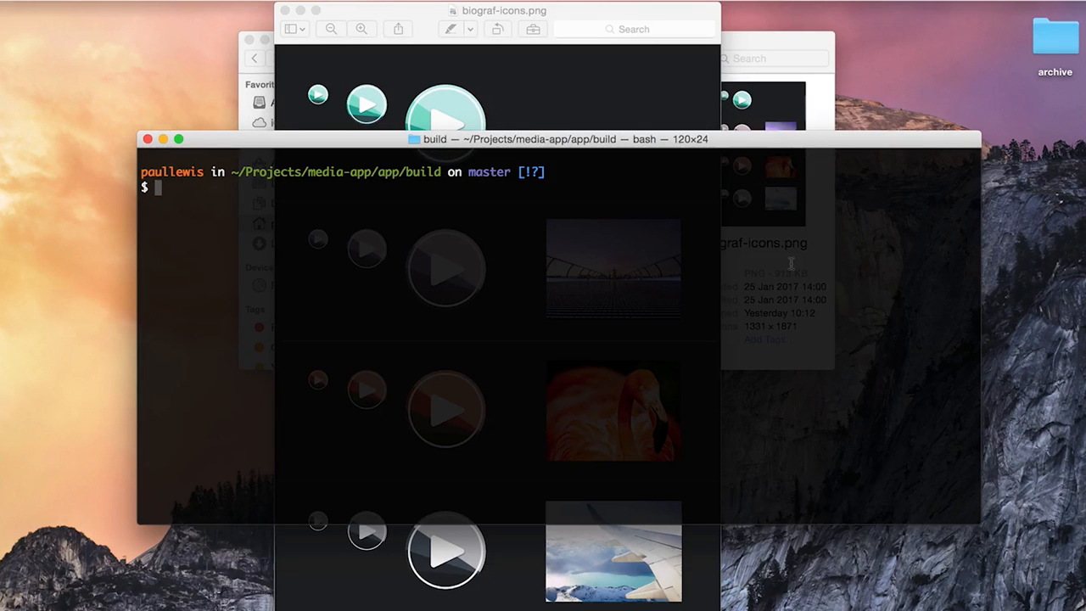
- Clear the terminal and run node swatch-test.js on /Users/paullewis/Desktop/gibraltar.jpg
text(clear)
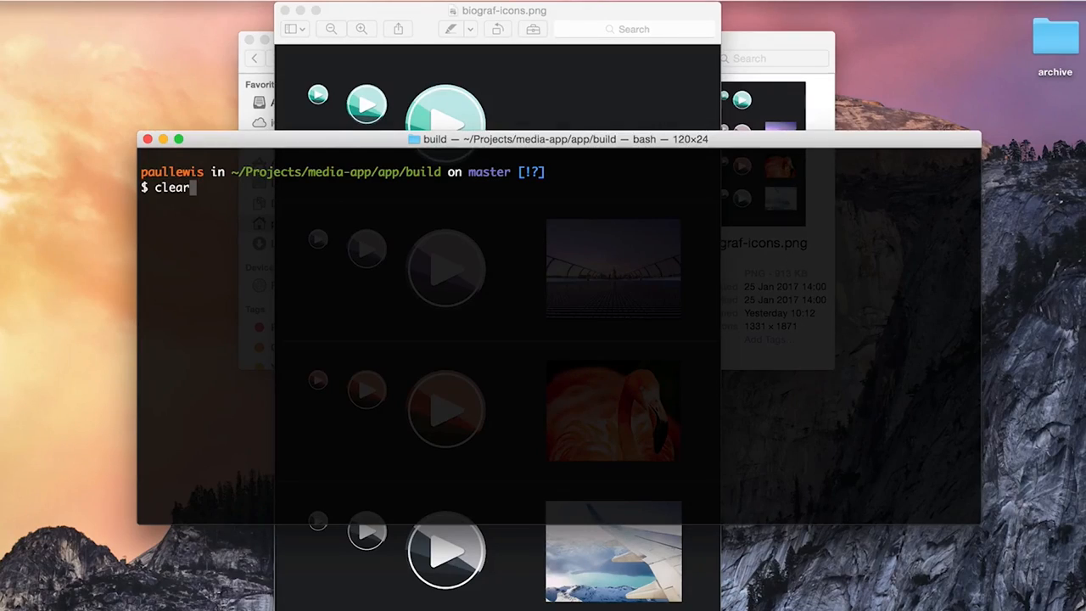
text(node swatch-test.js --image=/Users/paullewis/Desktop/gibraltar.jpg)
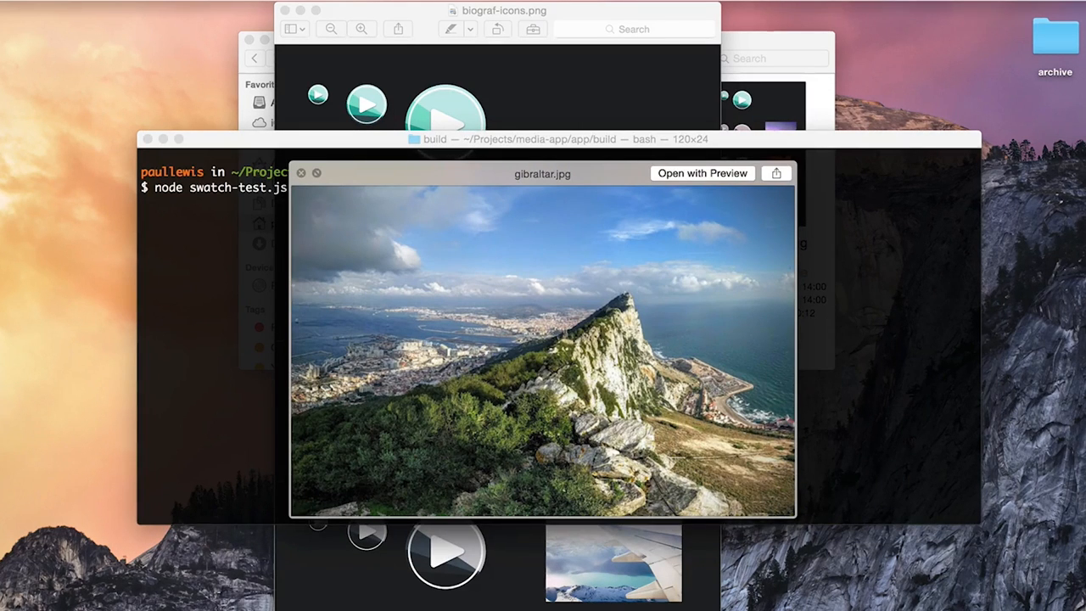
click(301, 173)
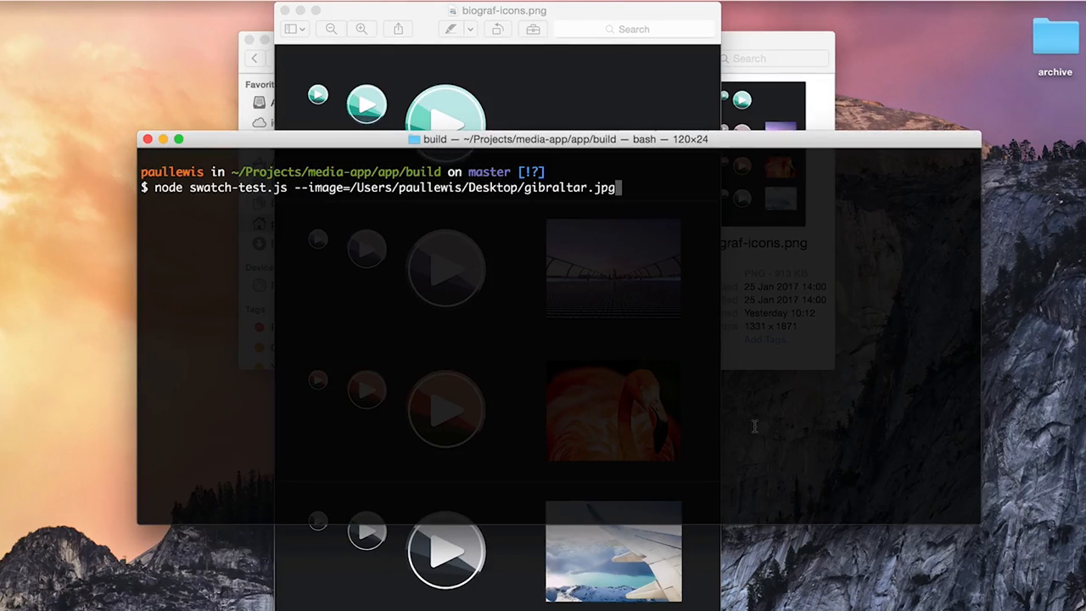
key(Return)
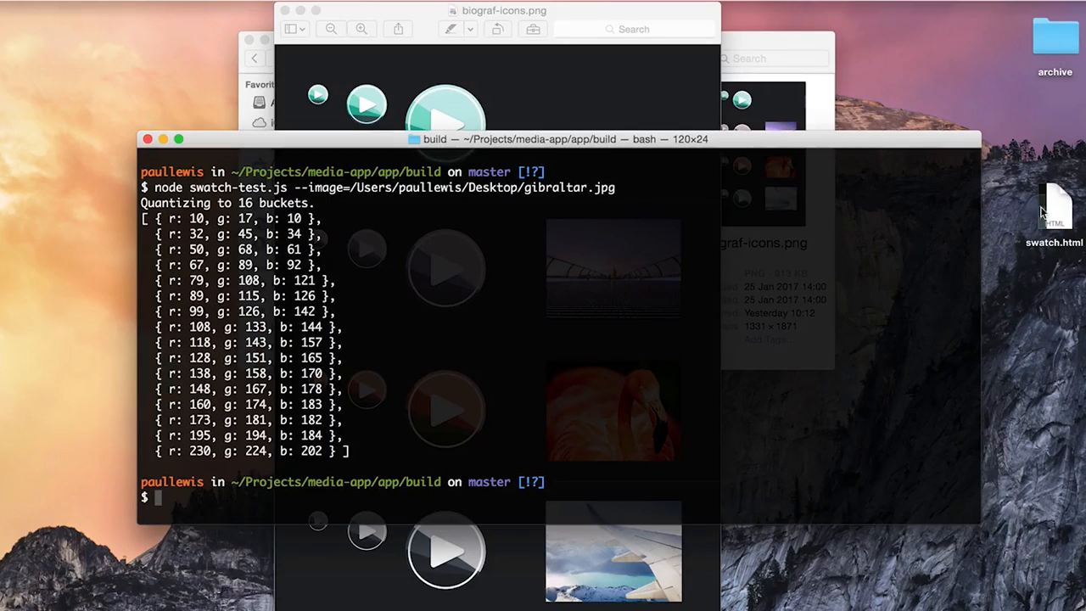
- Open swatch.html from the desktop to view the 16-colour grid in Chrome
double_click(1057, 208)
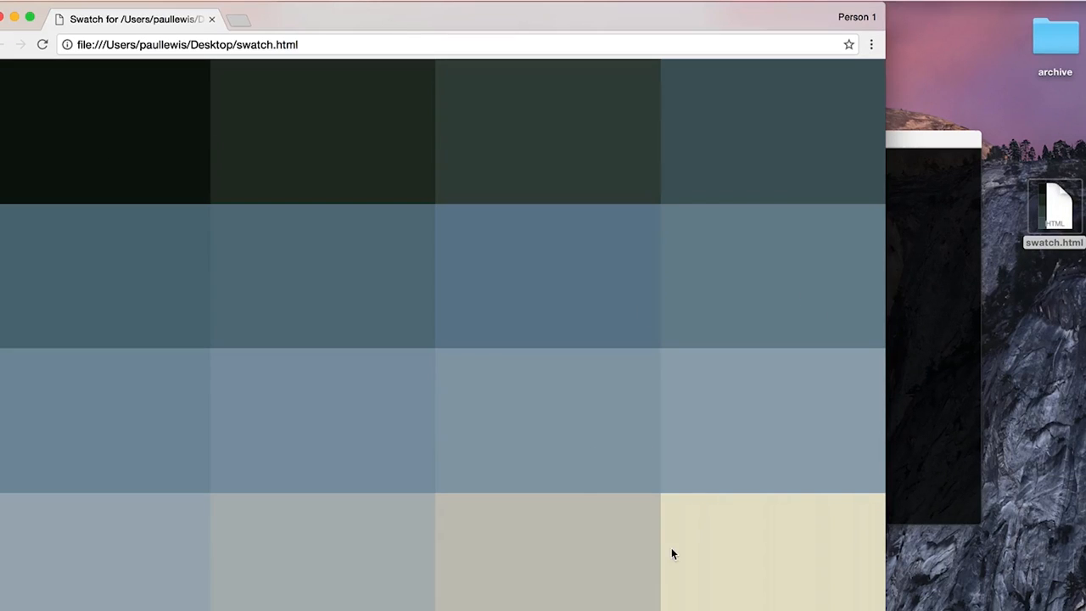
click(1054, 204)
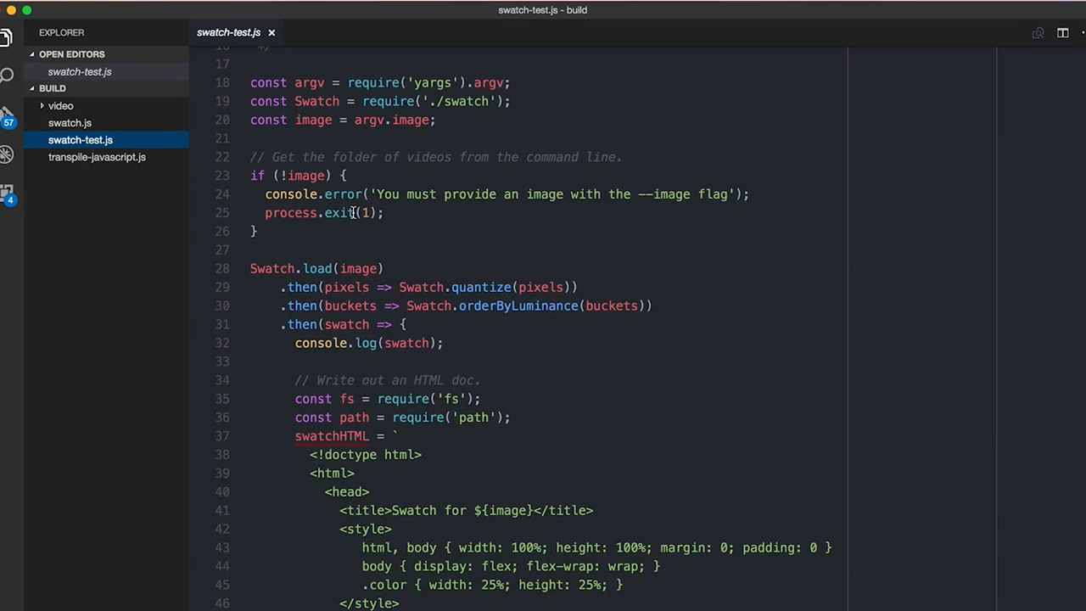
scroll(down, 3)
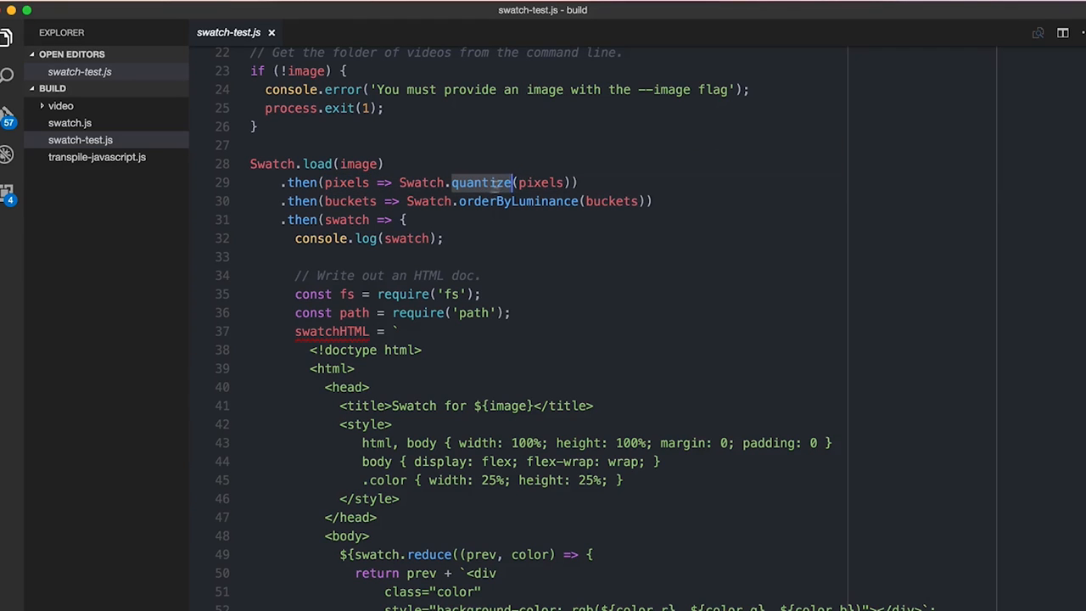
mouse_move(485, 193)
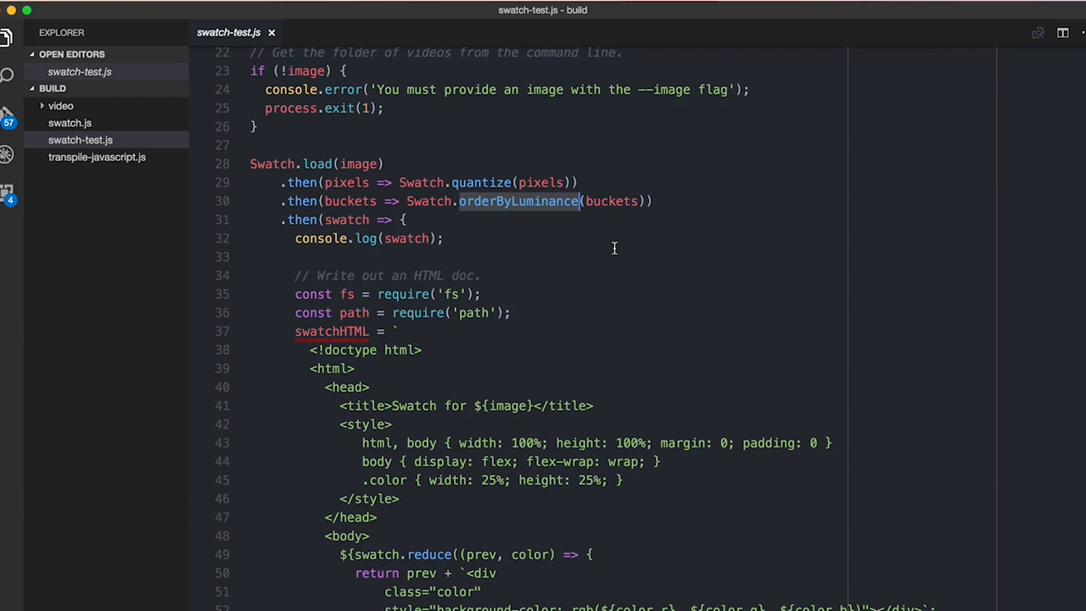
click(409, 237)
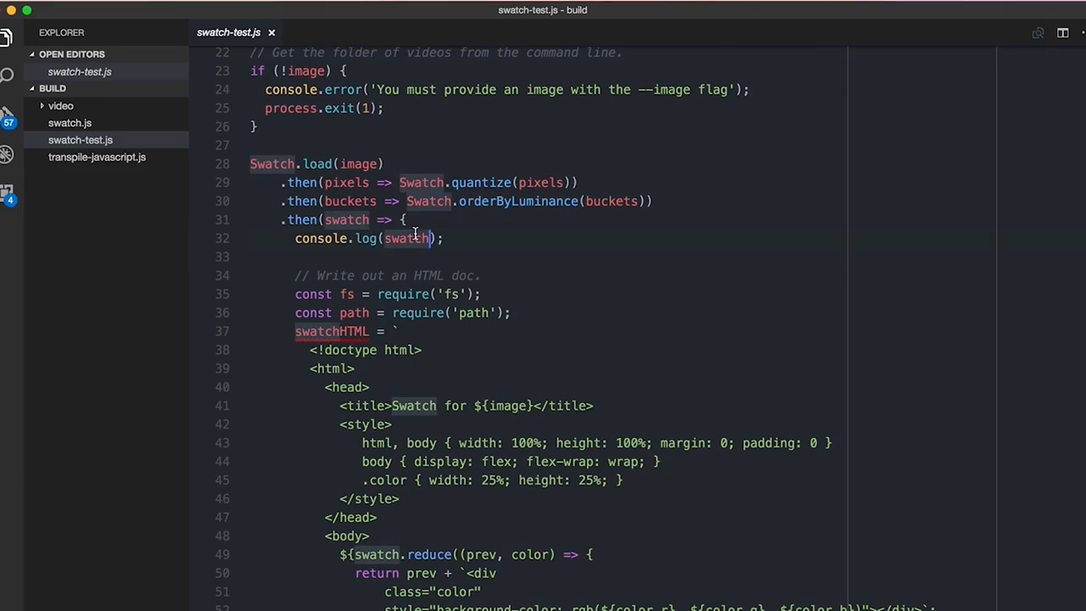
scroll(down, 3)
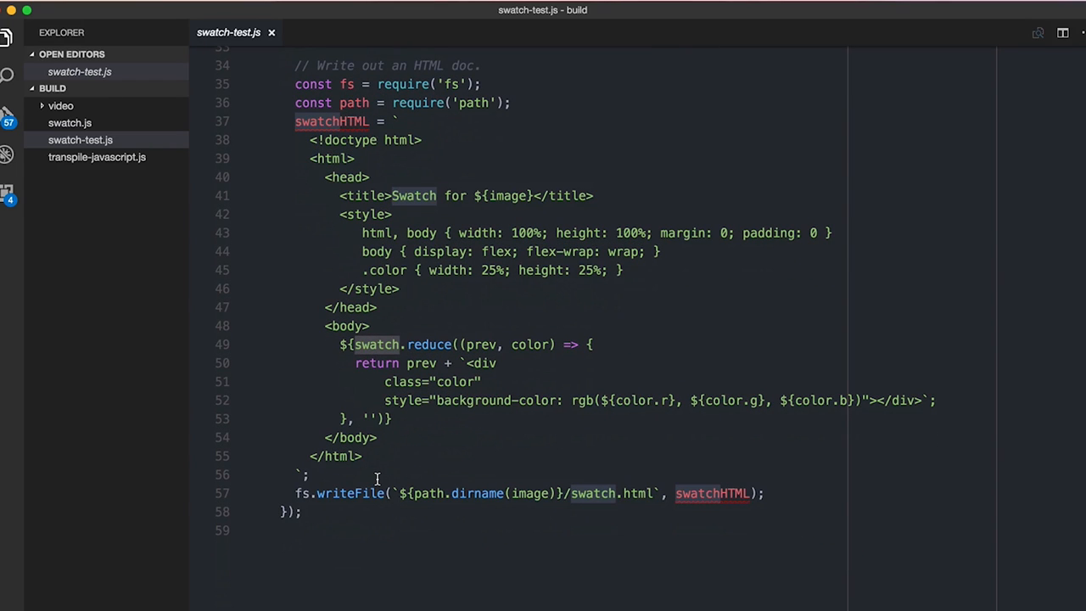
- Open swatch.js from the Explorer and scroll down to _convertPixelsToRGB
click(70, 123)
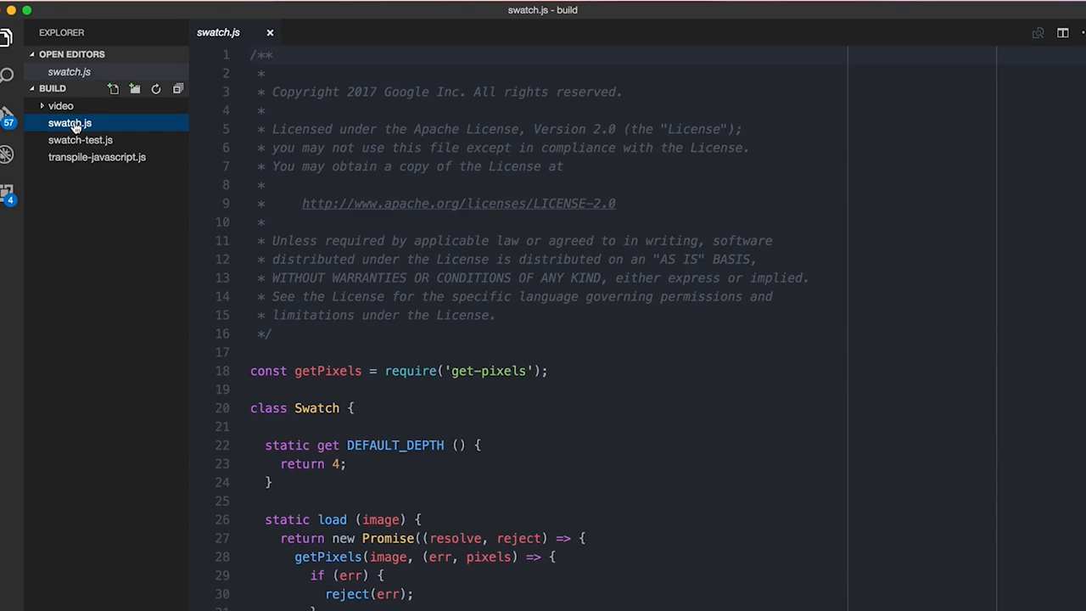
scroll(down, 3)
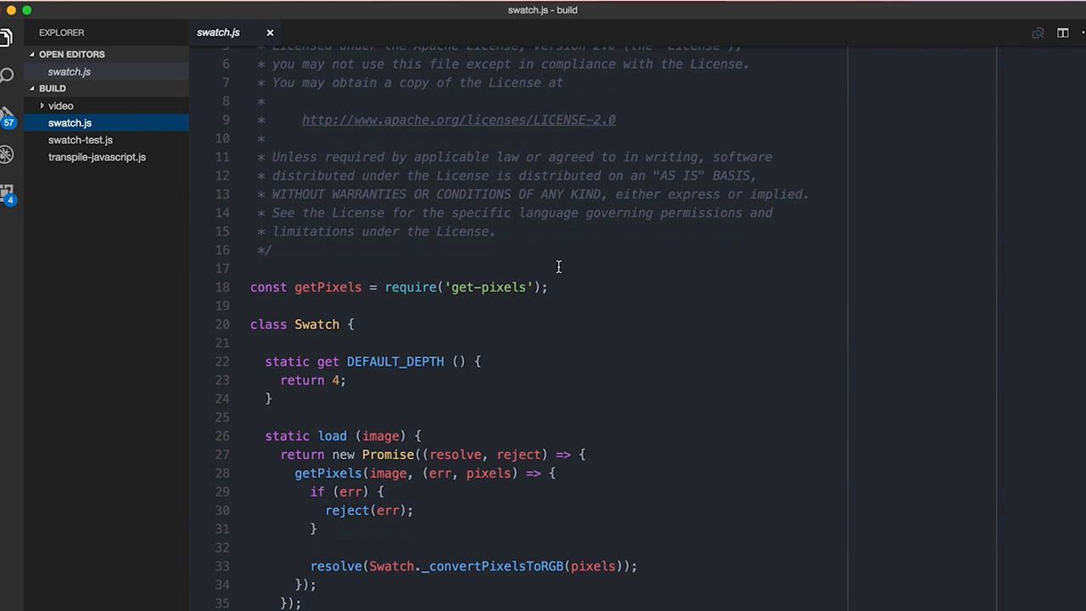
scroll(down, 3)
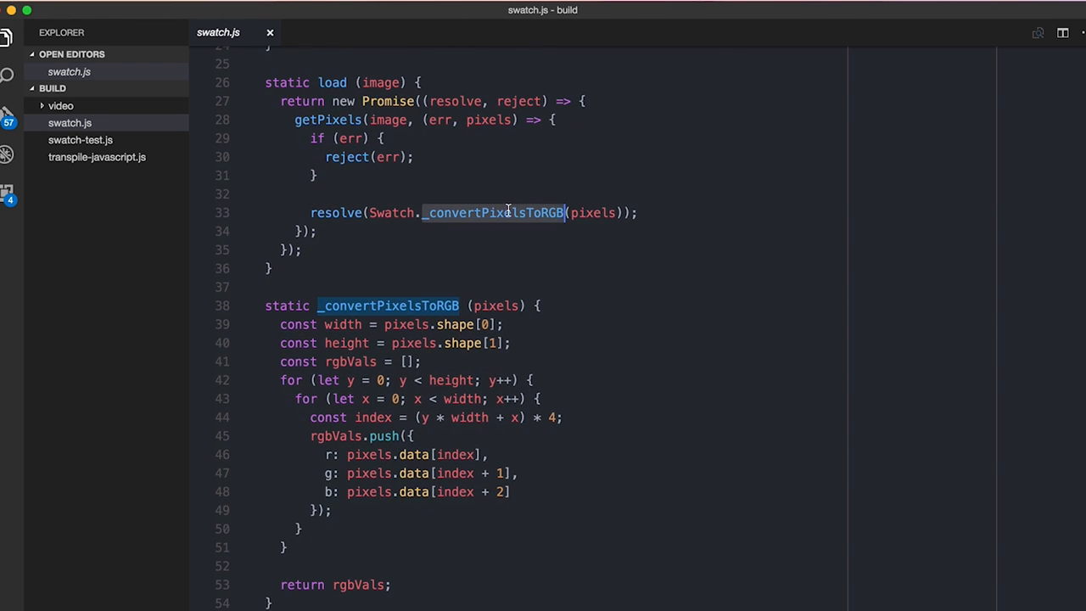
scroll(down, 3)
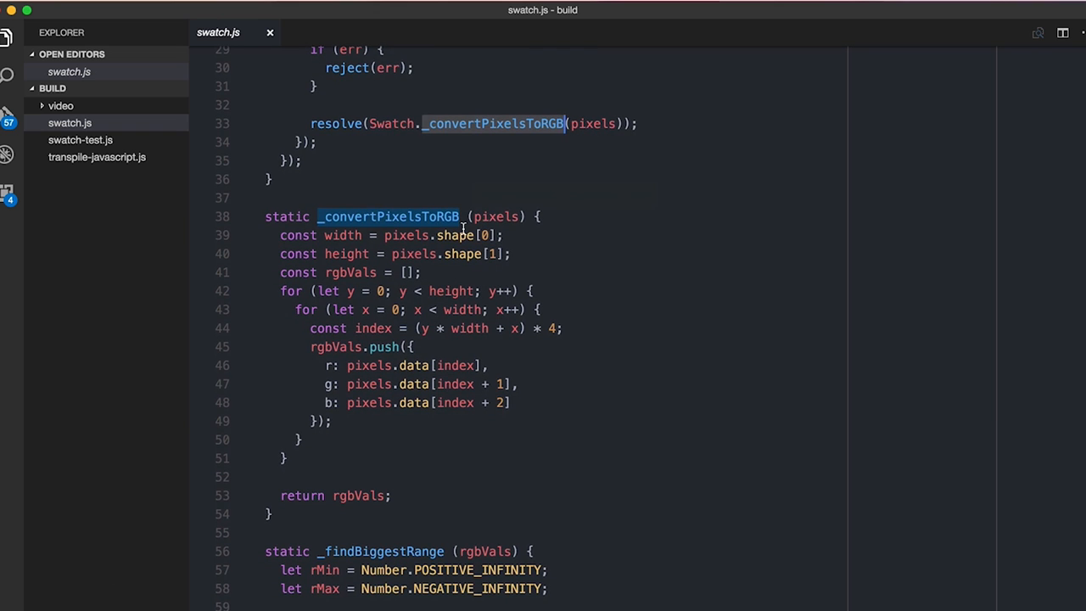
scroll(down, 3)
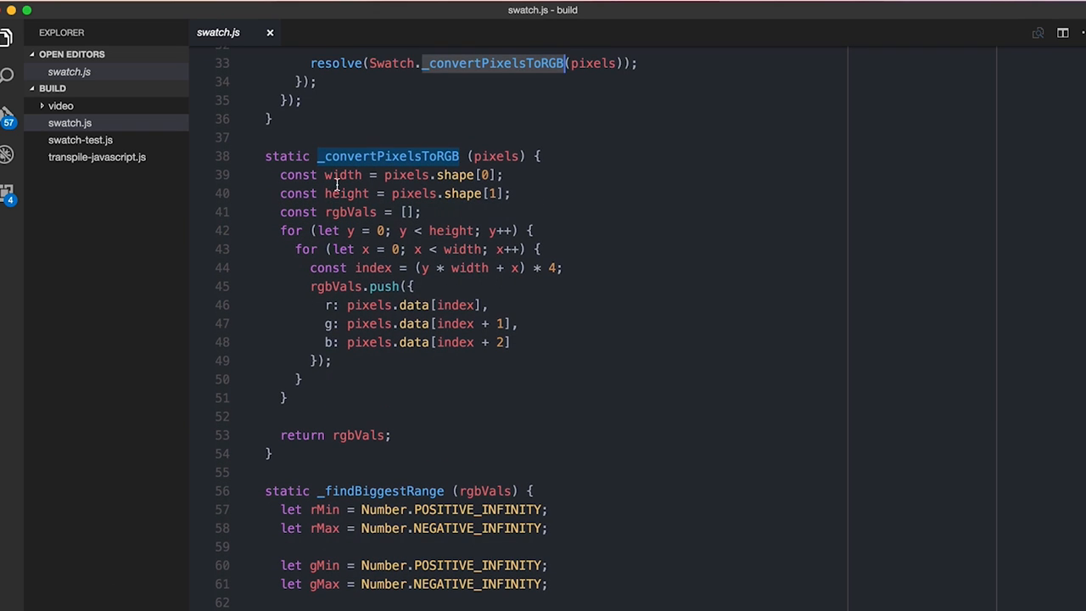
mouse_move(397, 249)
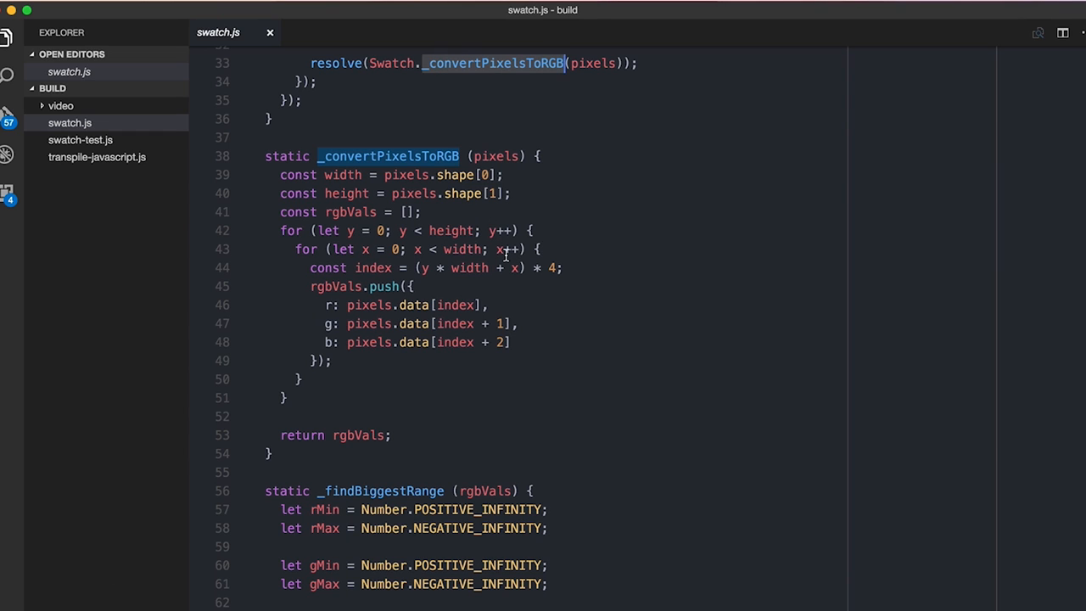
mouse_move(505, 254)
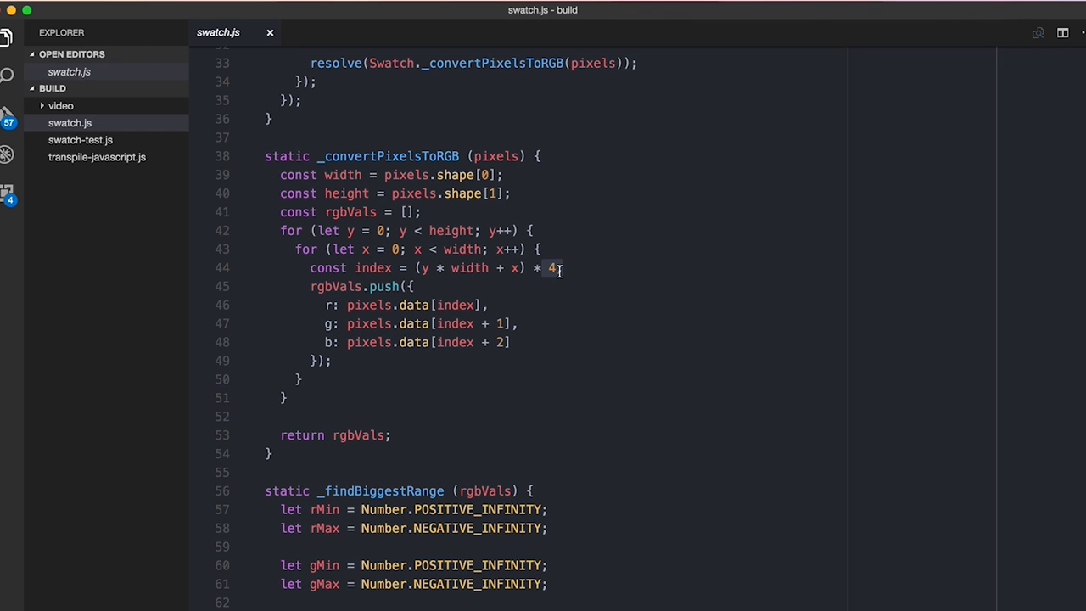
- Scroll down to the _findBiggestRange method in swatch.js
scroll(down, 3)
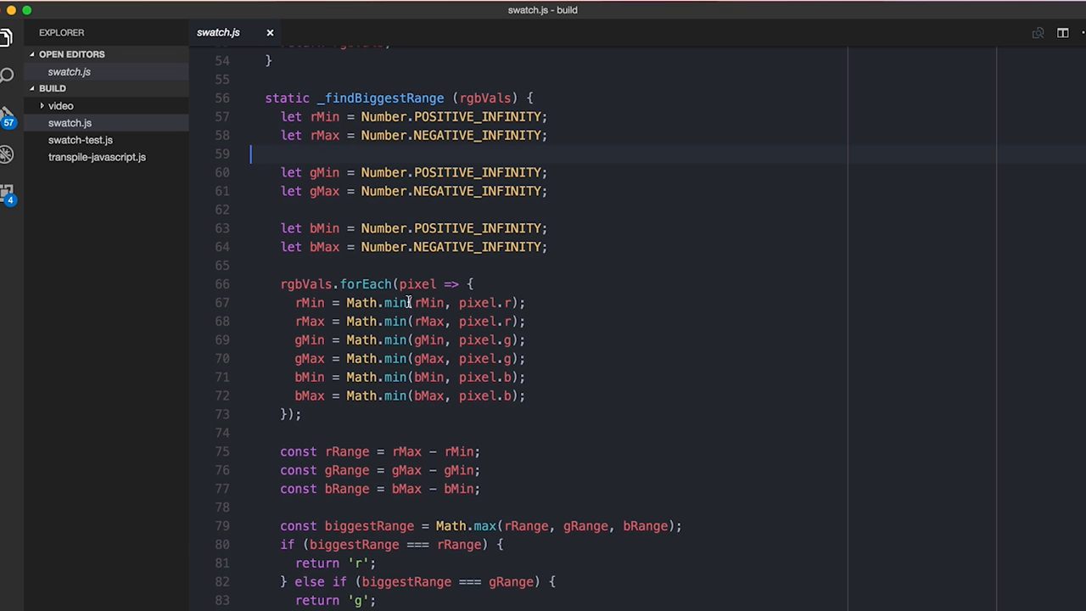
mouse_move(395, 321)
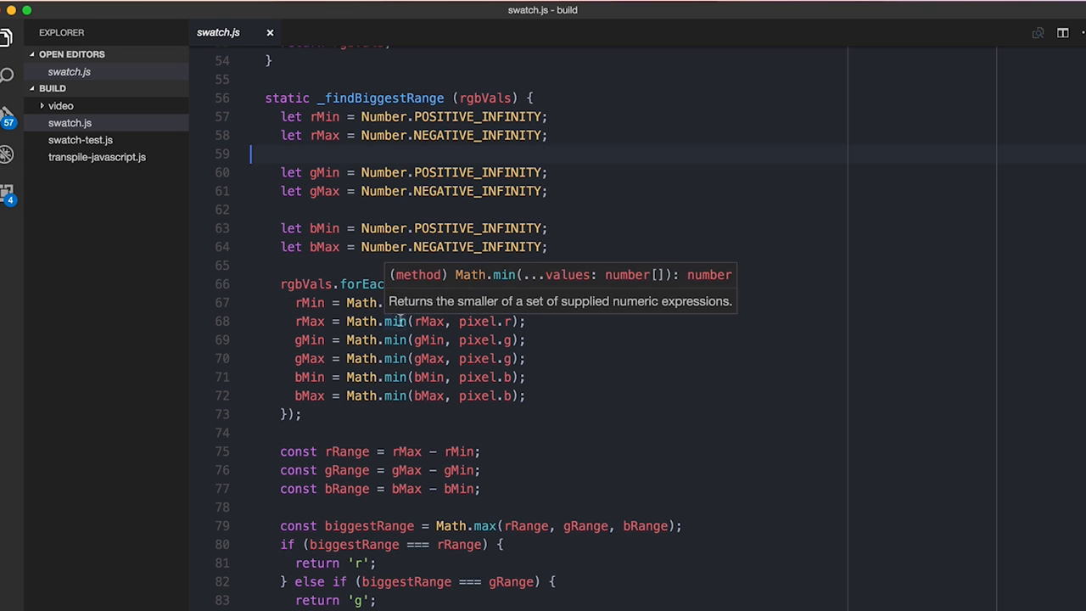
- Type max to replace Math.min, then scroll to quantize and select its rgbVals sort block
text(max)
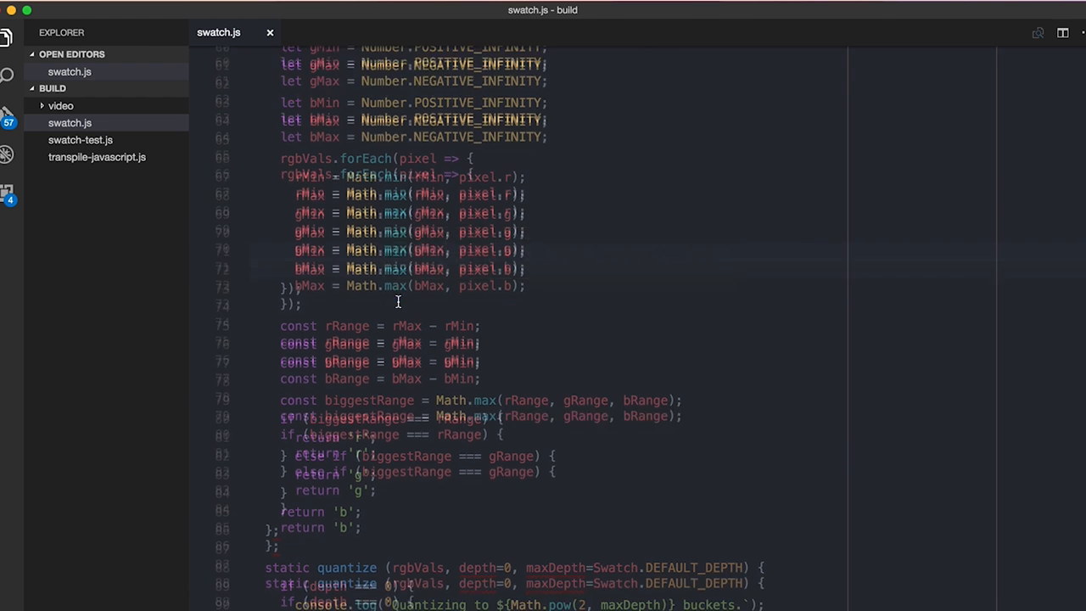
scroll(down, 3)
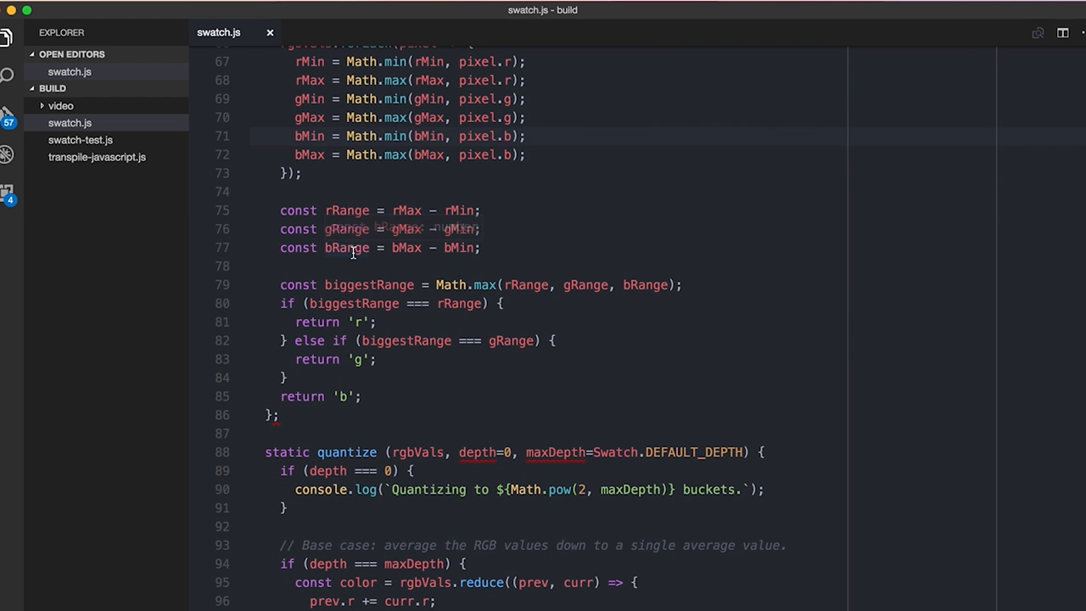
mouse_move(357, 285)
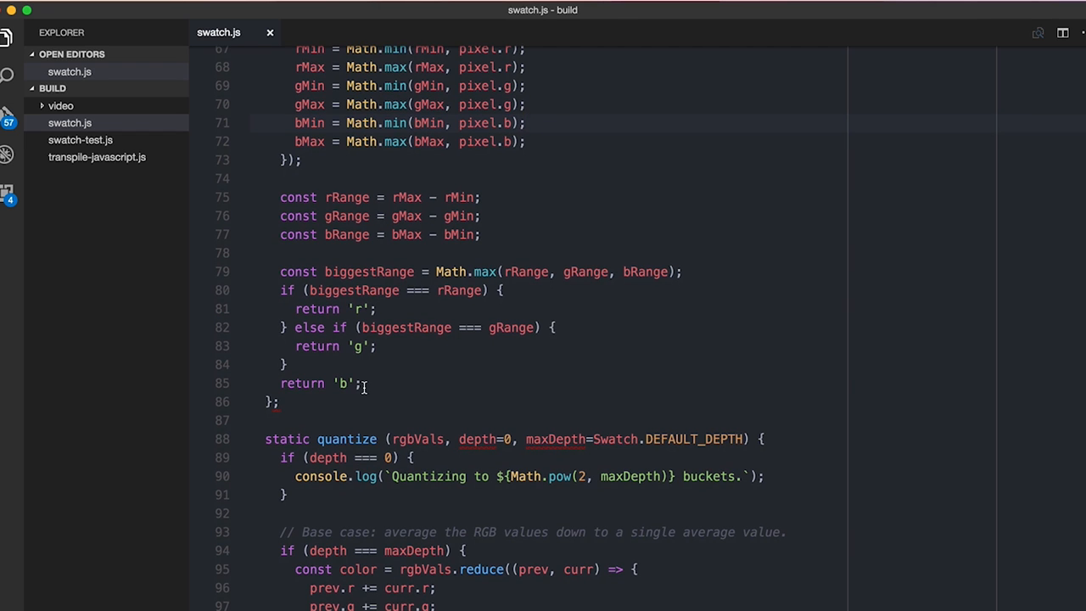
scroll(down, 3)
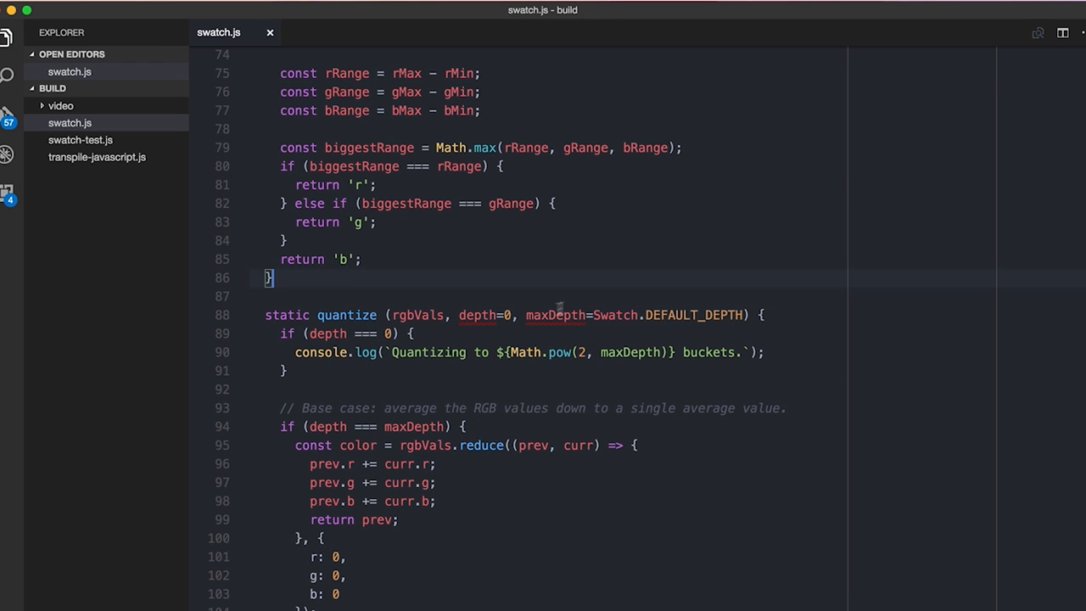
scroll(down, 3)
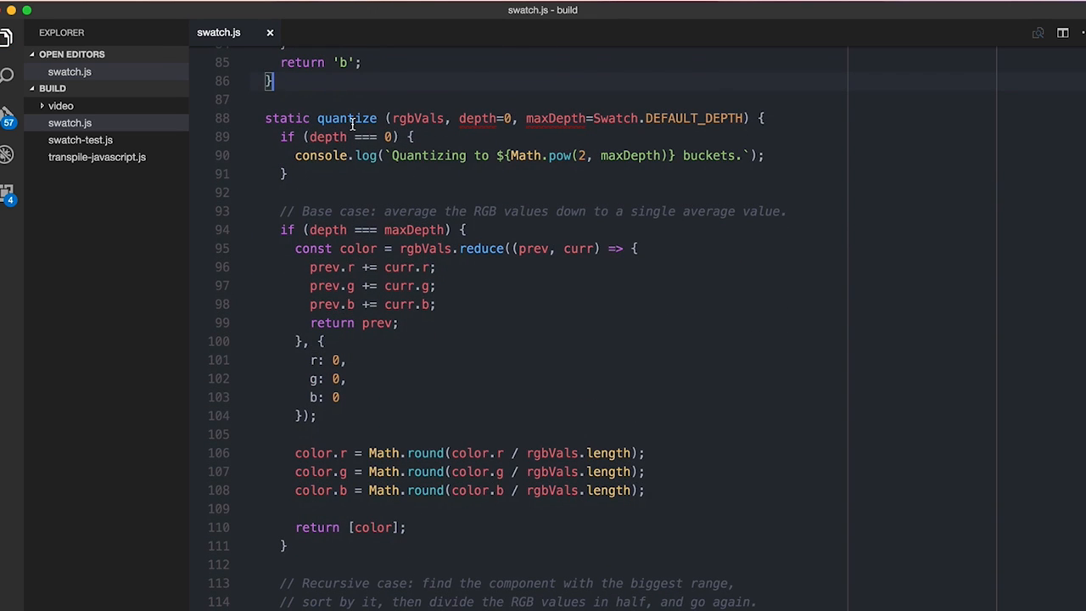
mouse_move(362, 155)
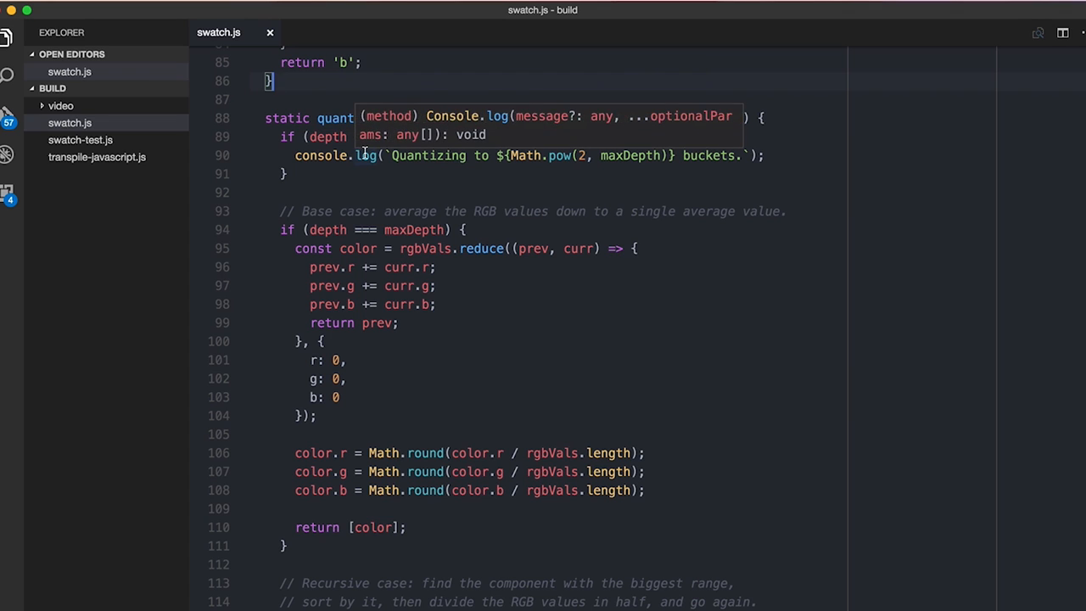
scroll(down, 3)
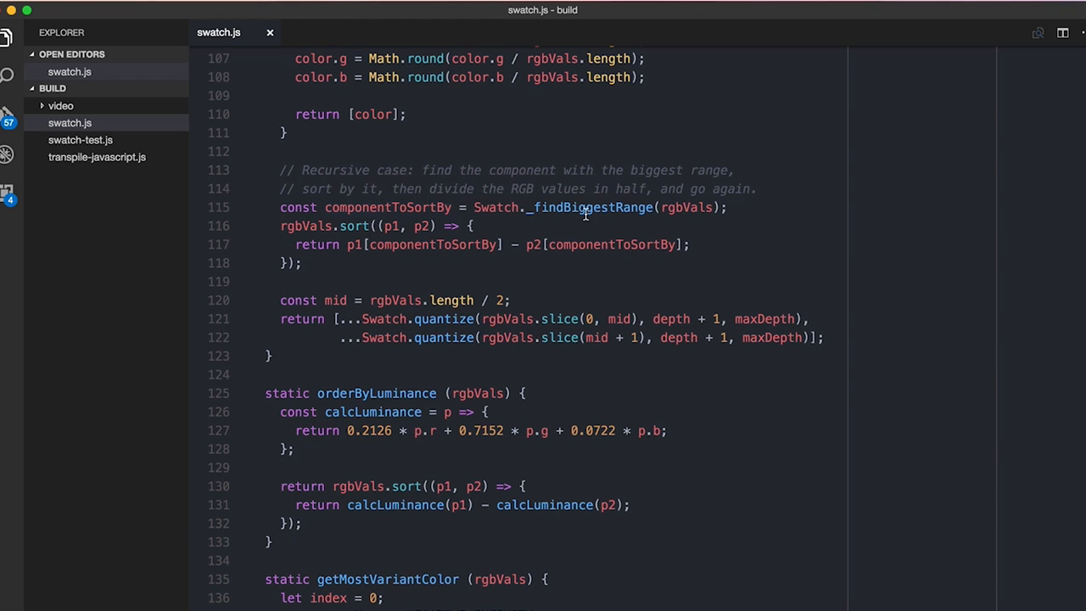
mouse_move(620, 245)
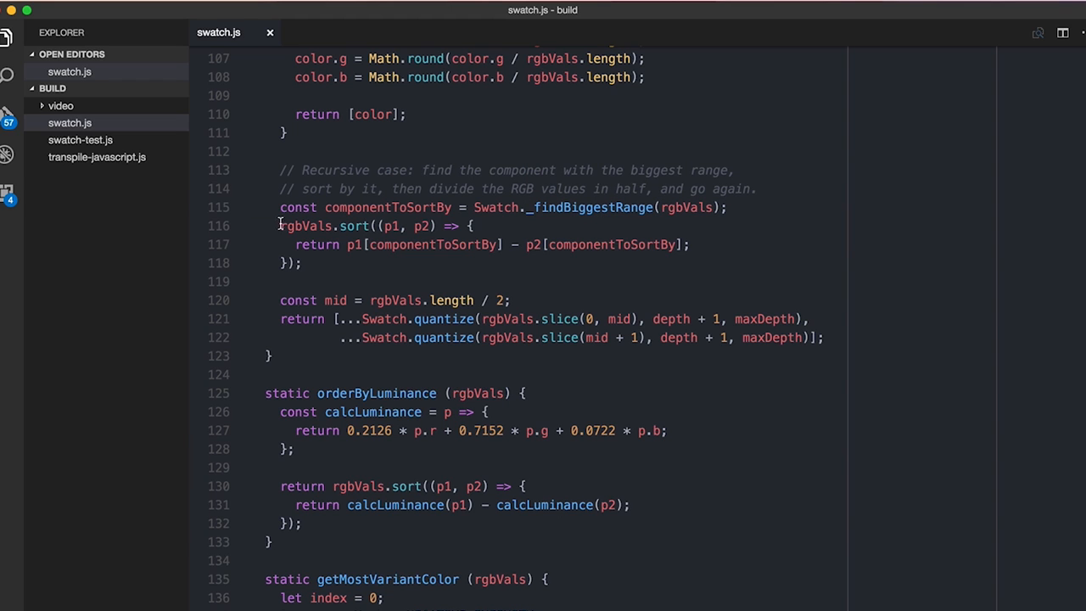
drag(280, 226, 302, 263)
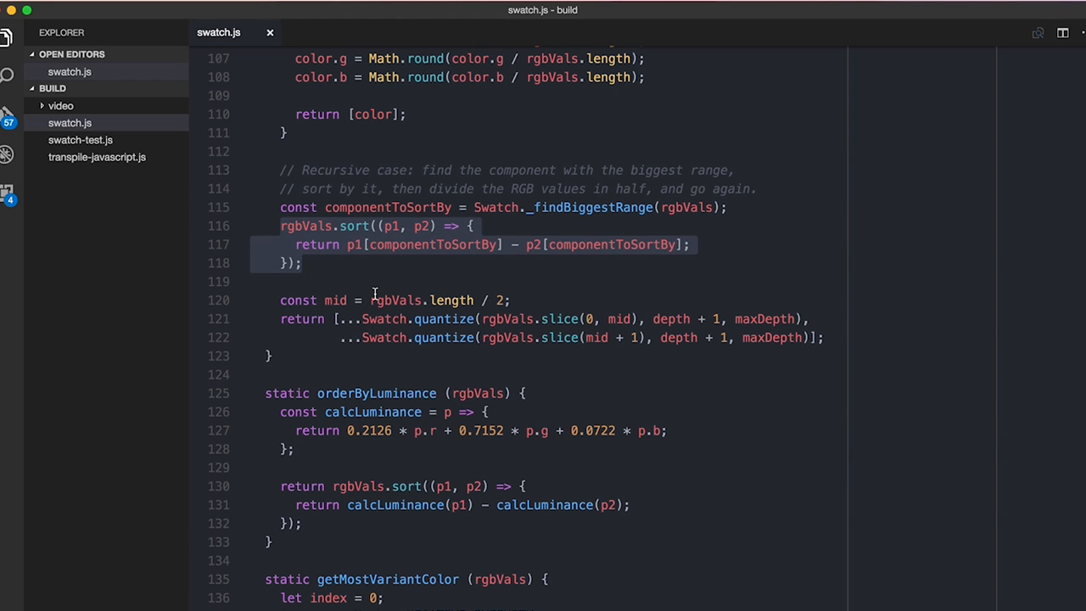
mouse_move(382, 299)
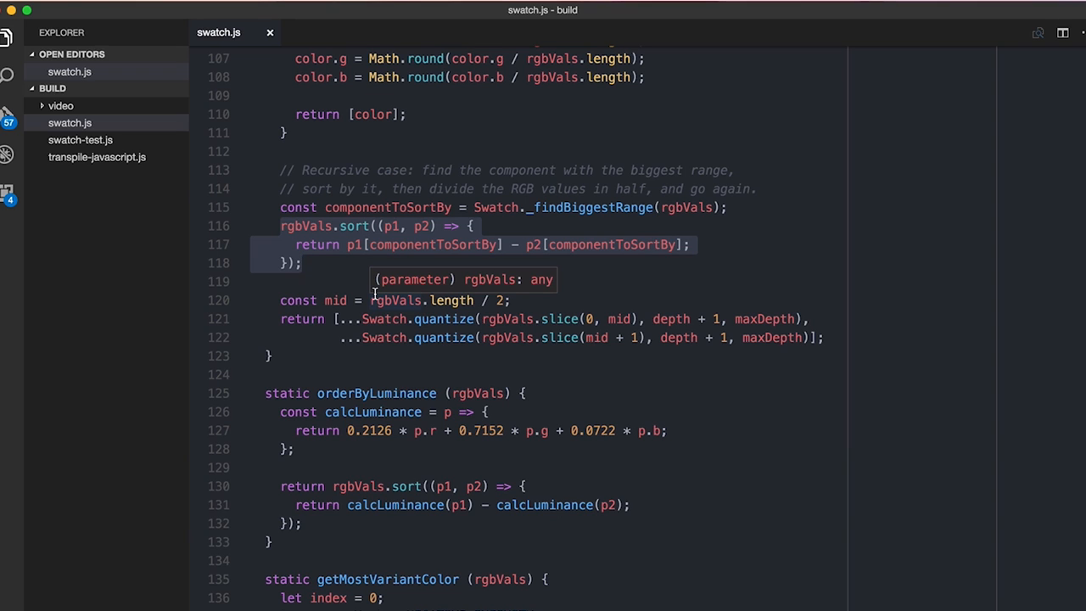
mouse_move(361, 319)
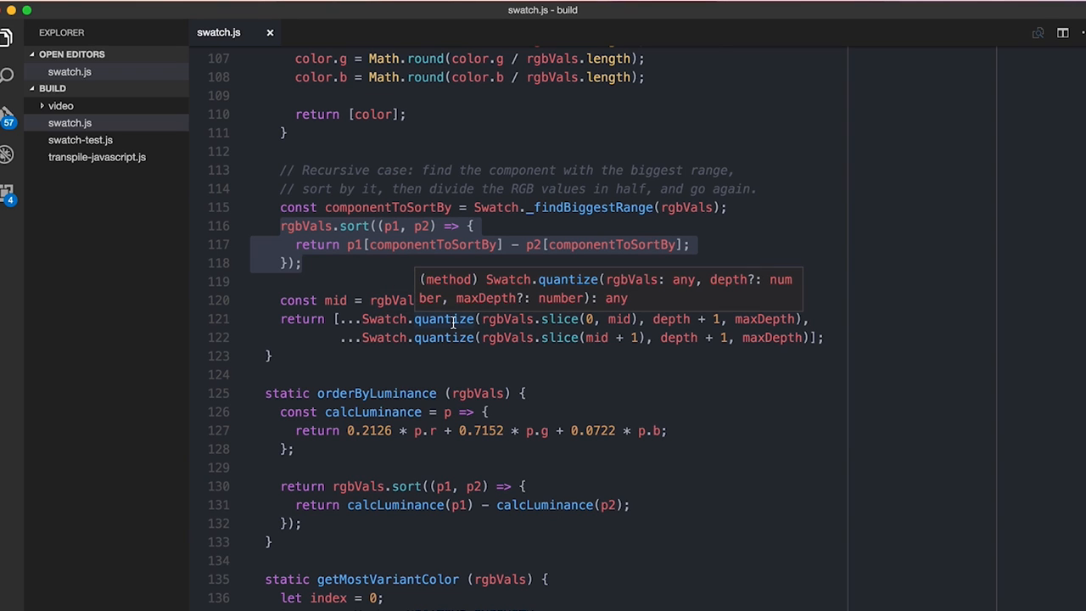
mouse_move(561, 338)
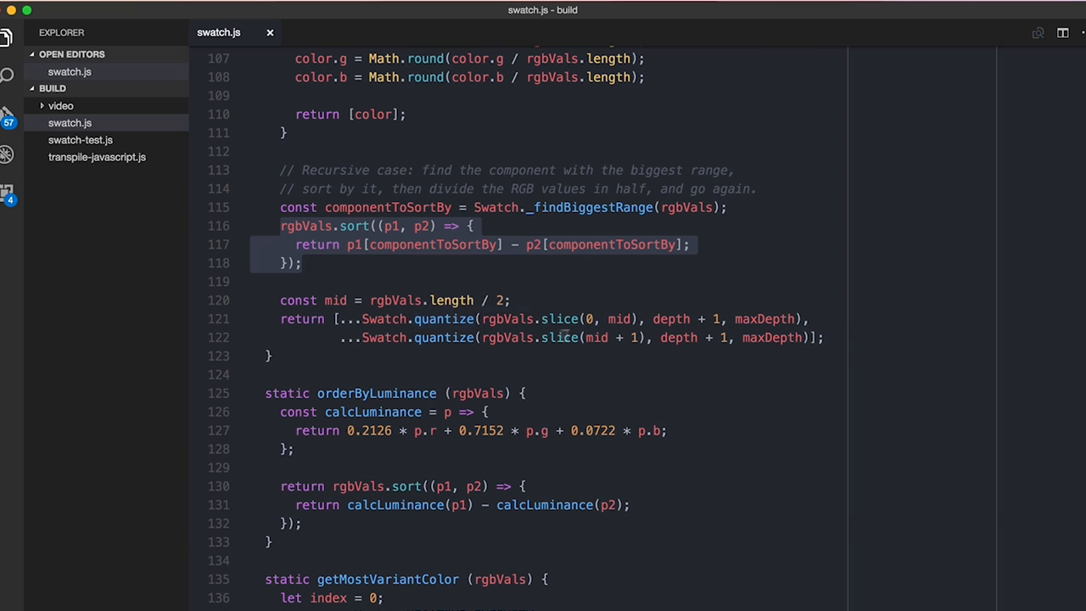
mouse_move(598, 308)
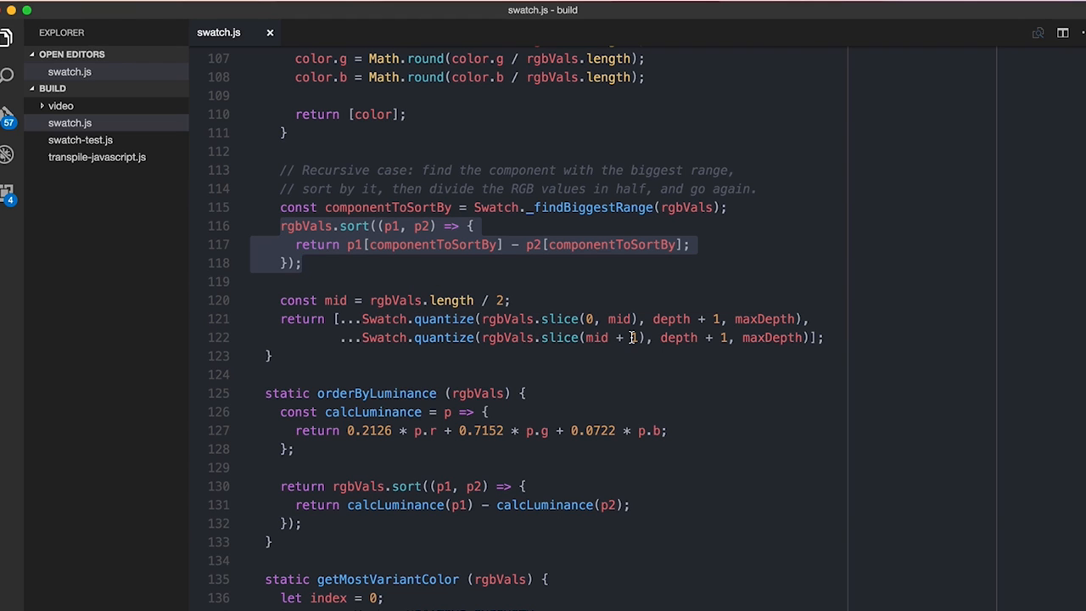
mouse_move(707, 319)
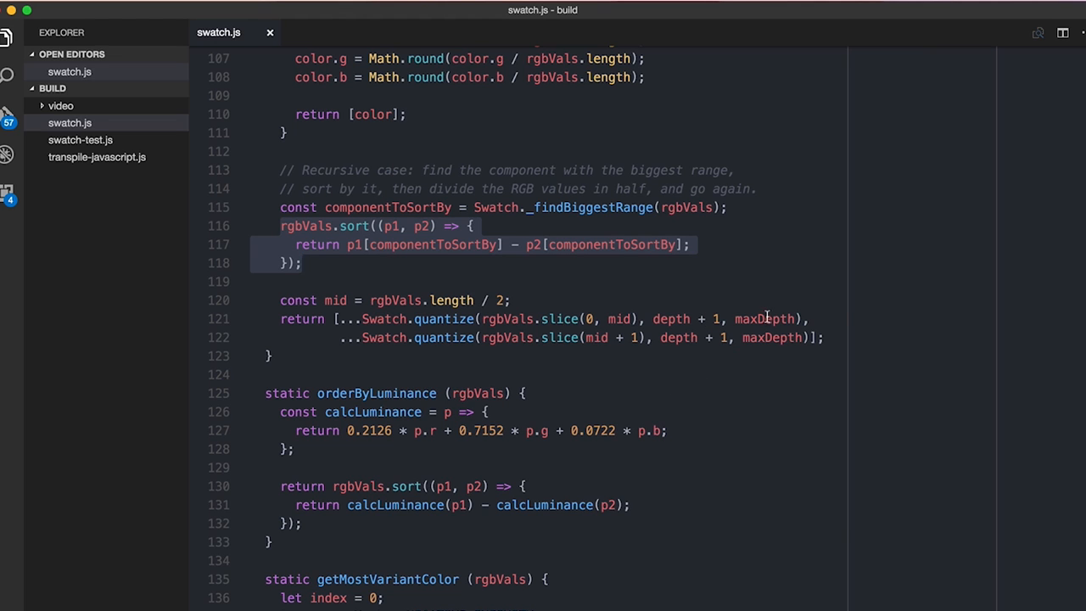
mouse_move(725, 262)
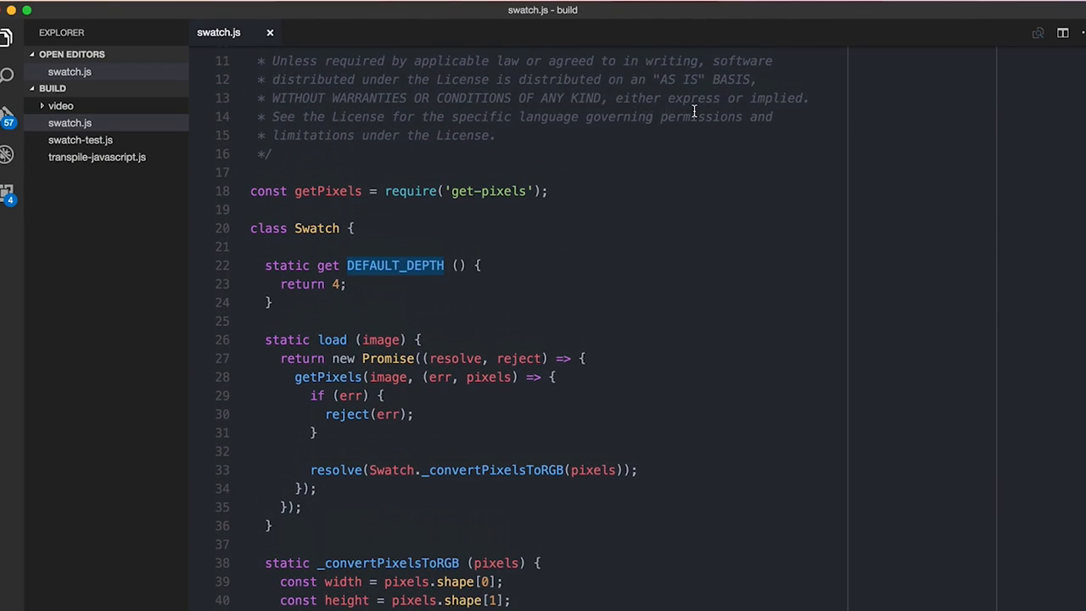
click(348, 283)
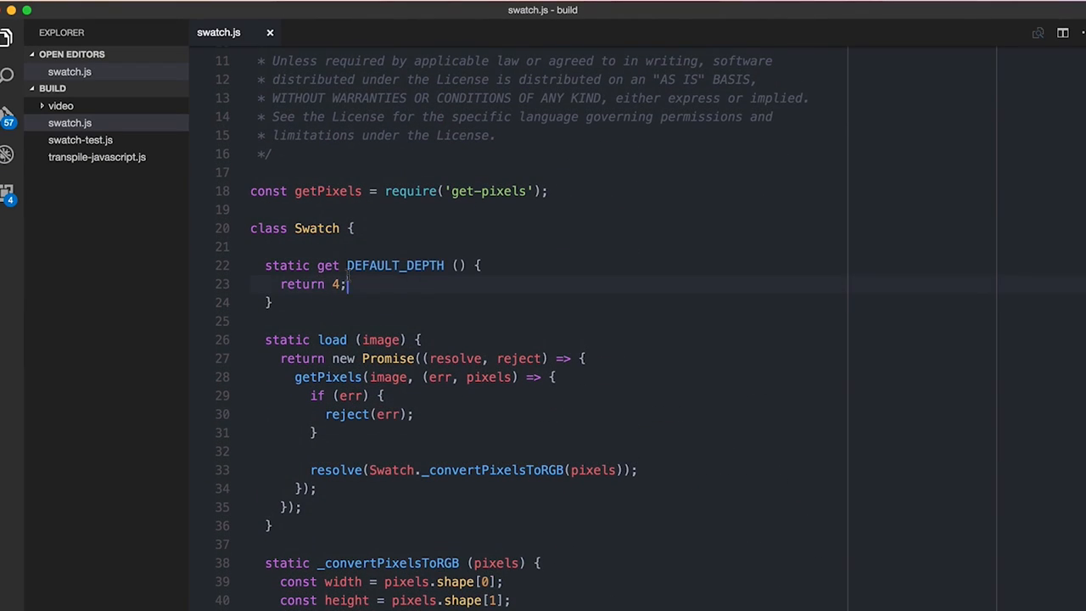
scroll(down, 3)
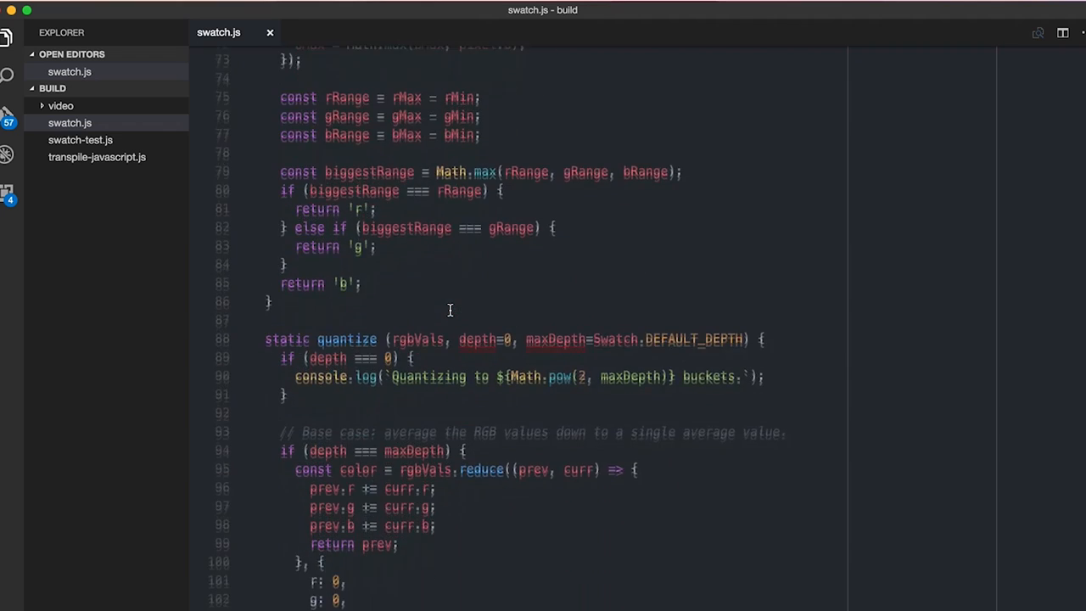
scroll(down, 3)
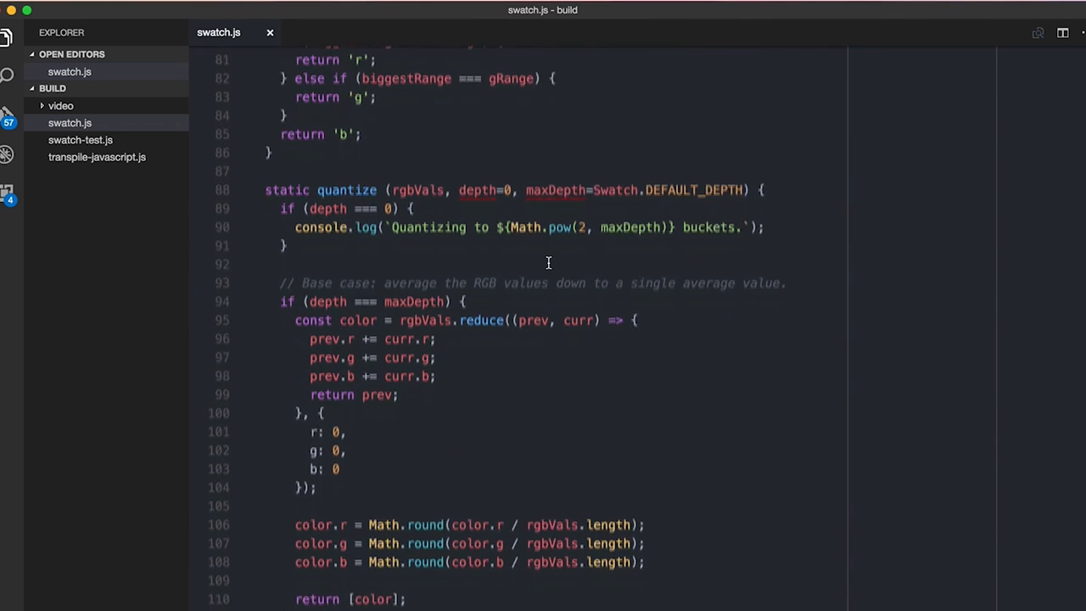
scroll(down, 3)
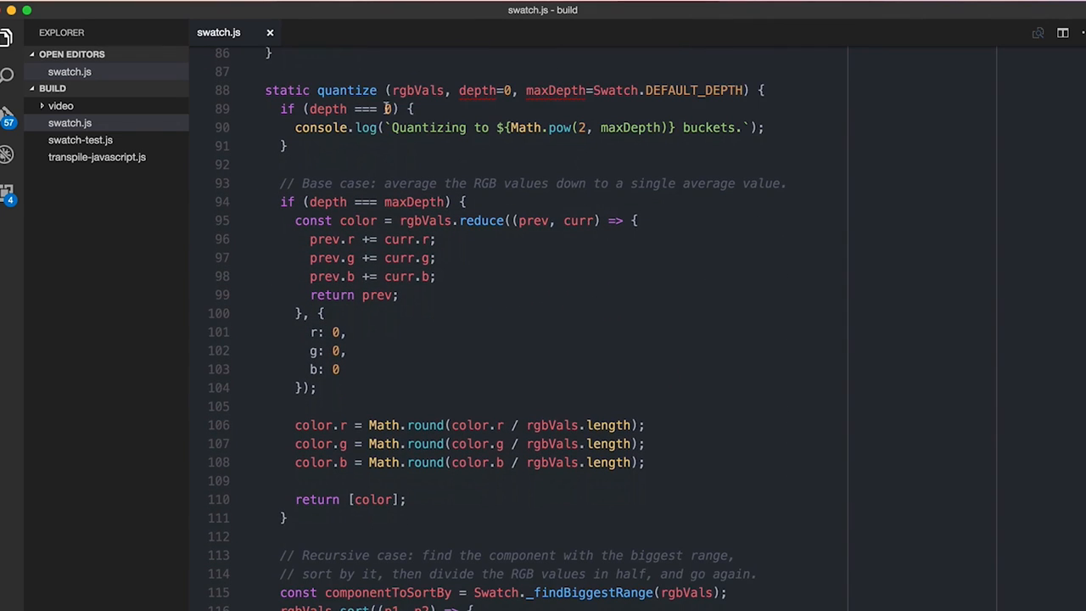
mouse_move(580, 90)
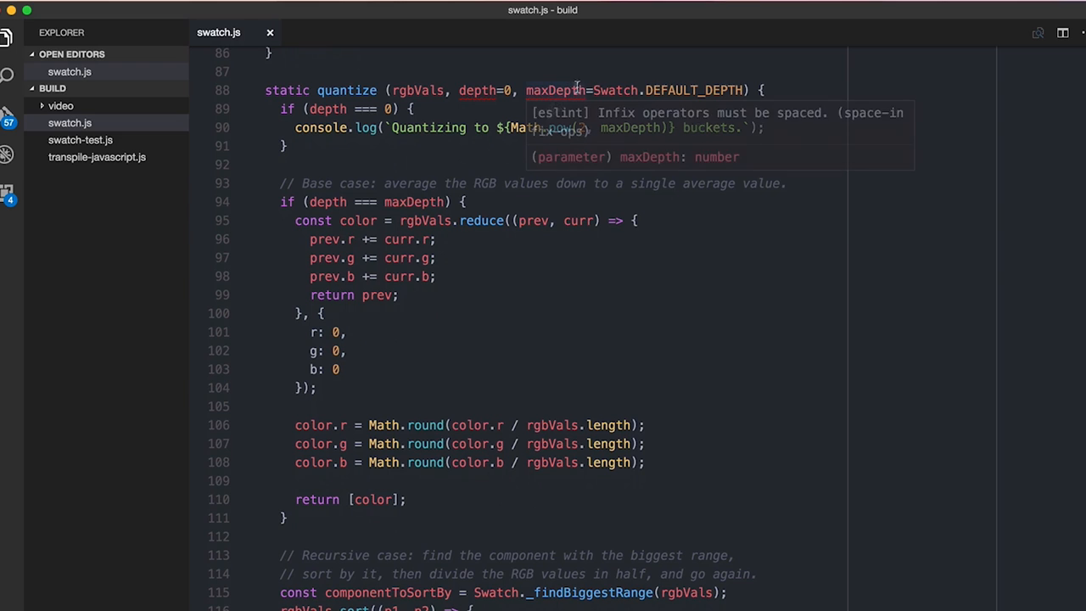
scroll(down, 3)
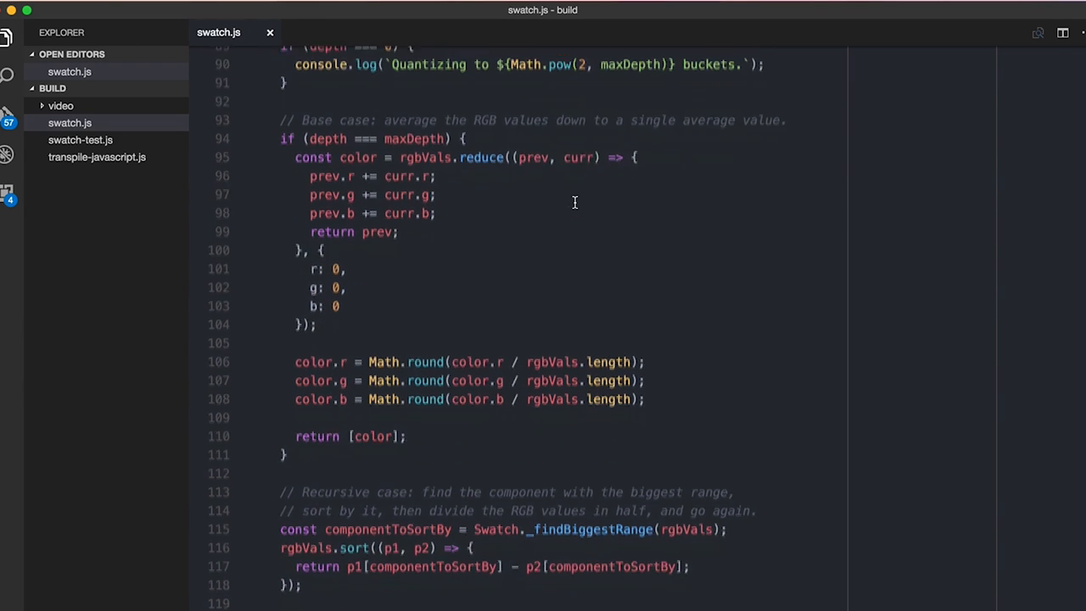
scroll(down, 3)
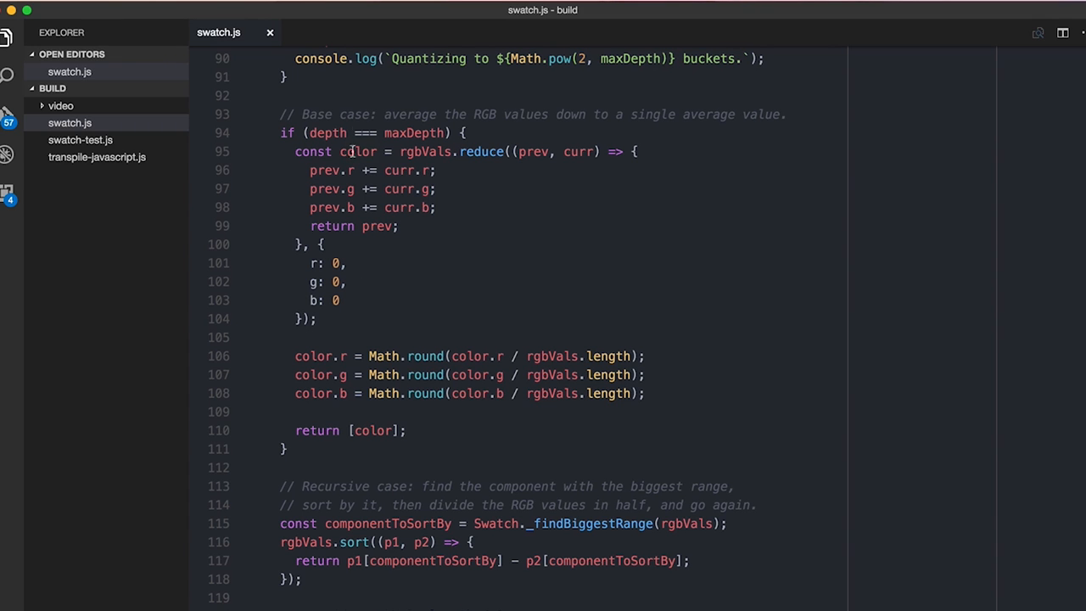
mouse_move(395, 208)
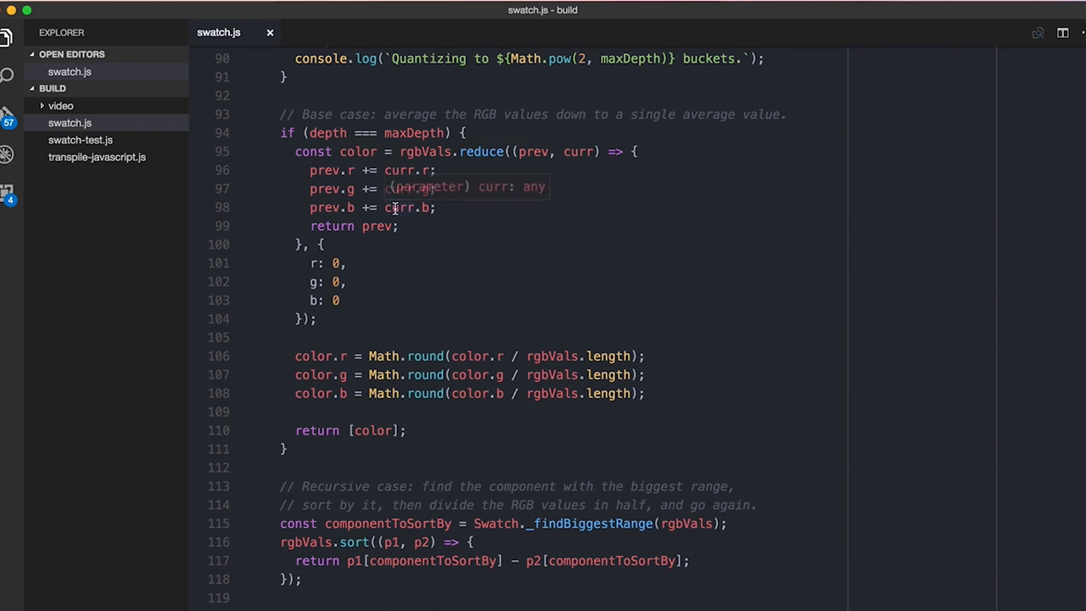
scroll(down, 3)
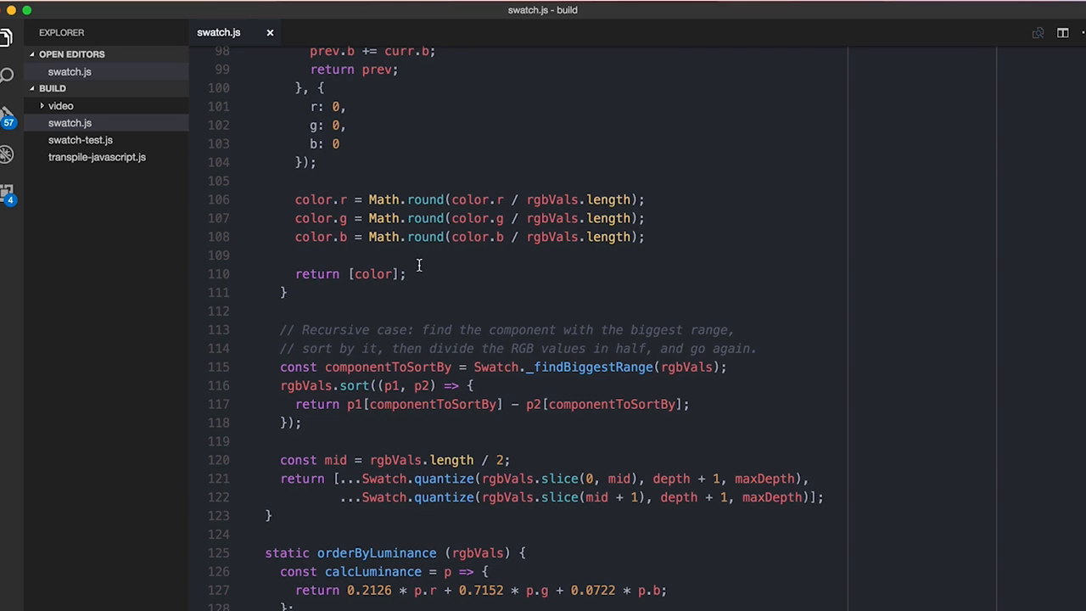
scroll(down, 3)
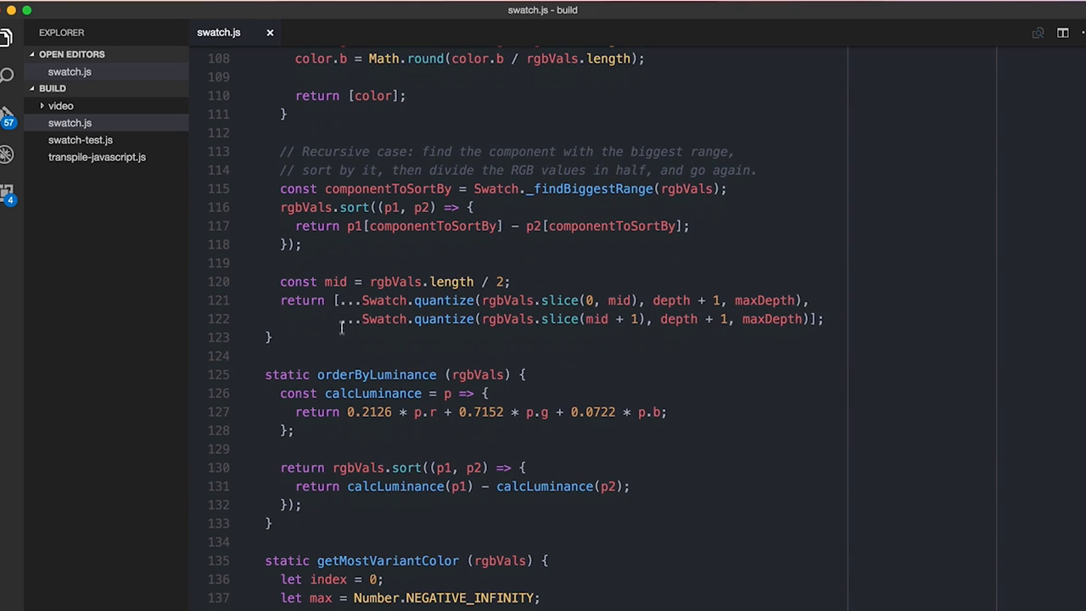
mouse_move(343, 319)
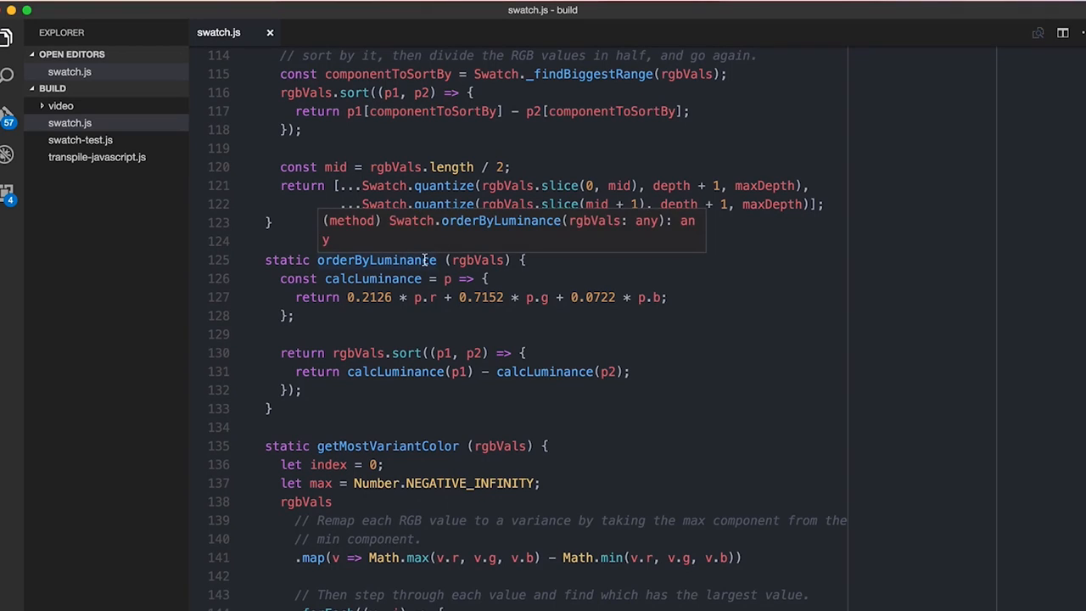
mouse_move(583, 271)
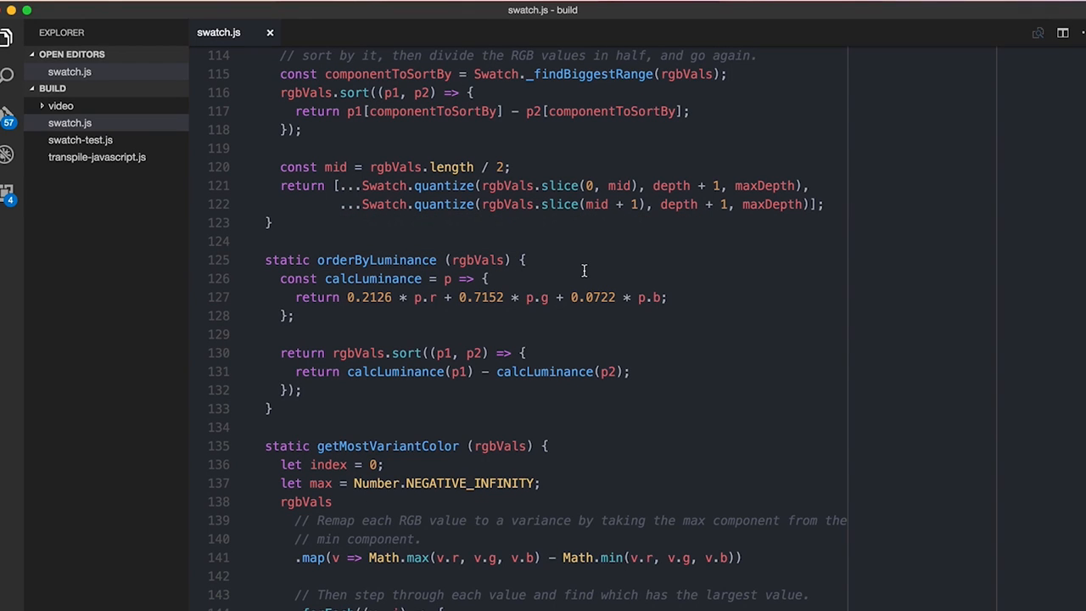
mouse_move(380, 317)
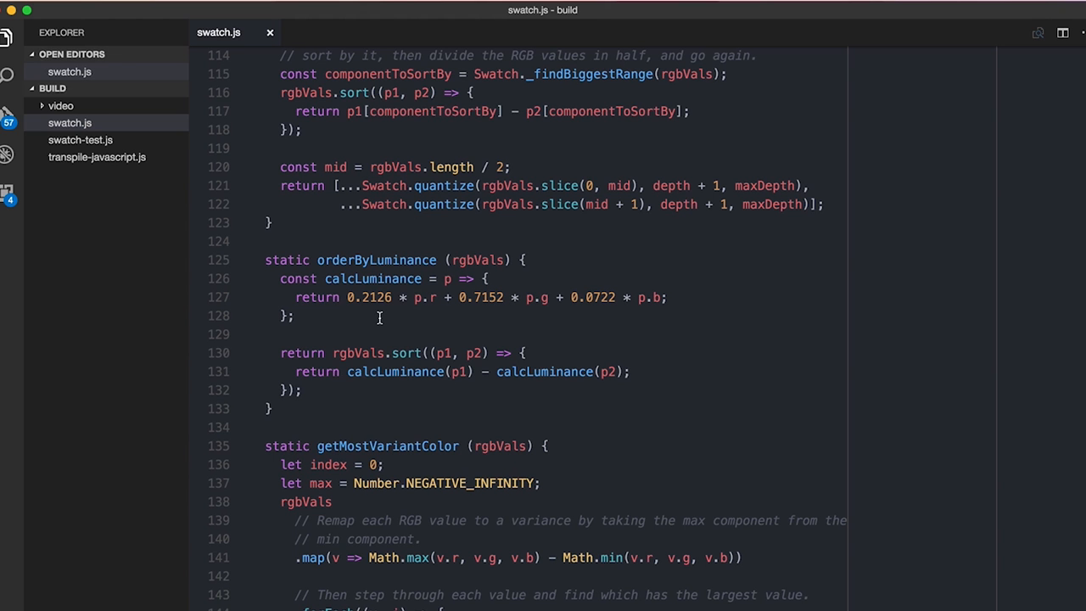
mouse_move(412, 311)
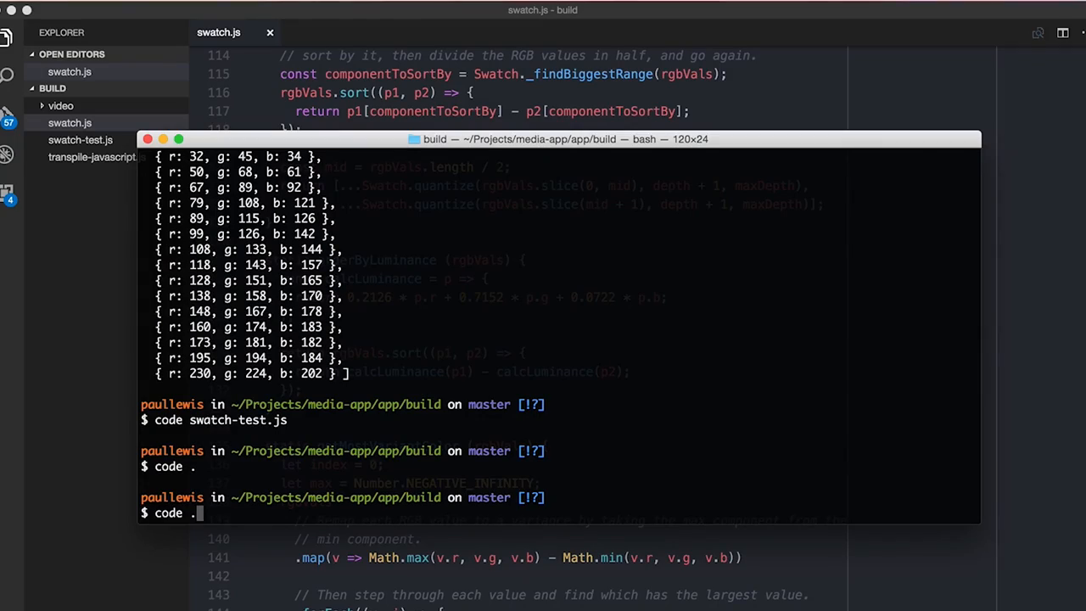
- Run node swatch-test.js with --image=/Users/paullewis/Desktop/gibraltar.jpg
text(node swatch-test.js --image=/Users/paullewis/Desktop/gibraltar.jpg)
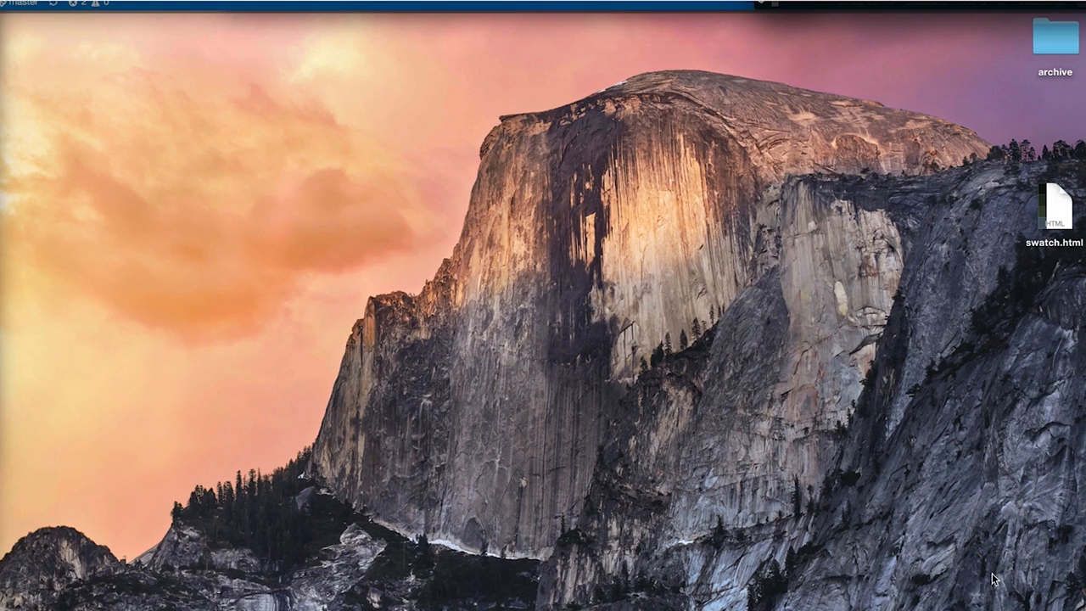
- Open the generated swatch.html from the desktop in the browser
double_click(1060, 208)
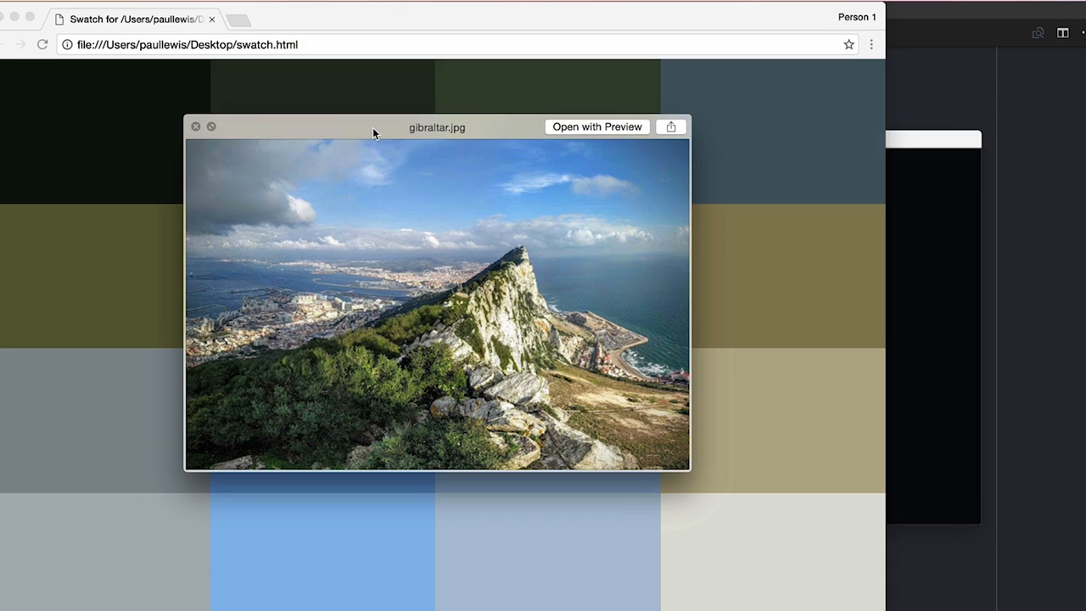
mouse_move(779, 253)
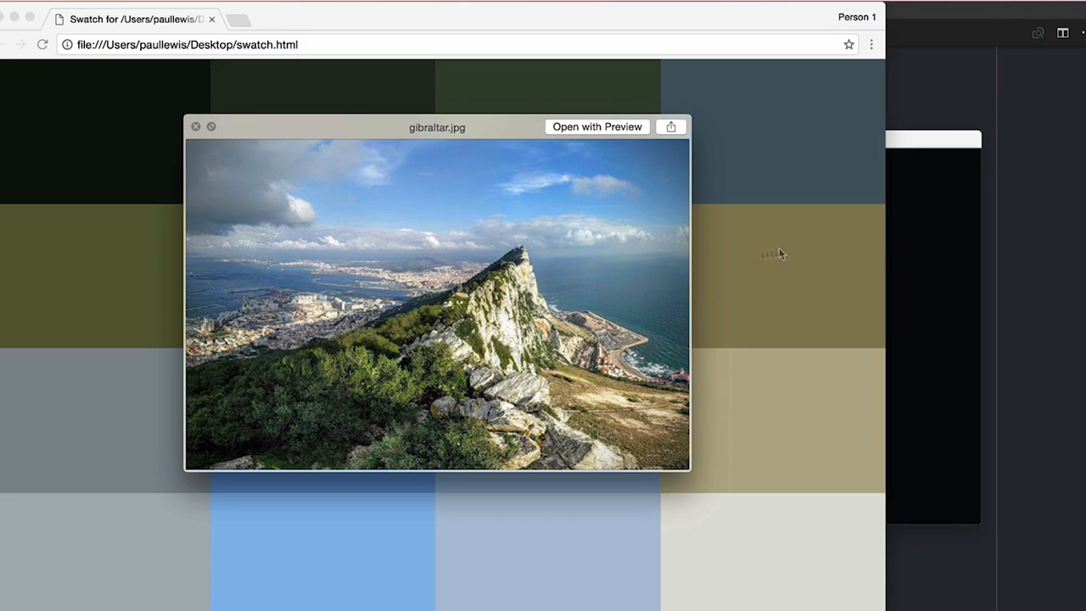
- Close the gibraltar.jpg Quick Look preview covering the swatch grid
click(199, 127)
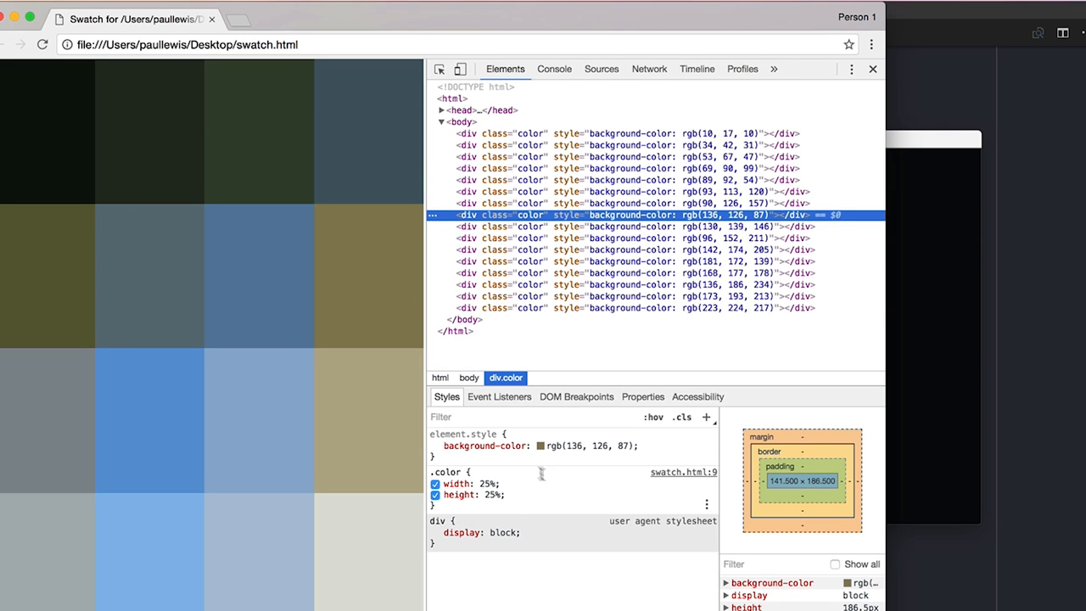
click(539, 447)
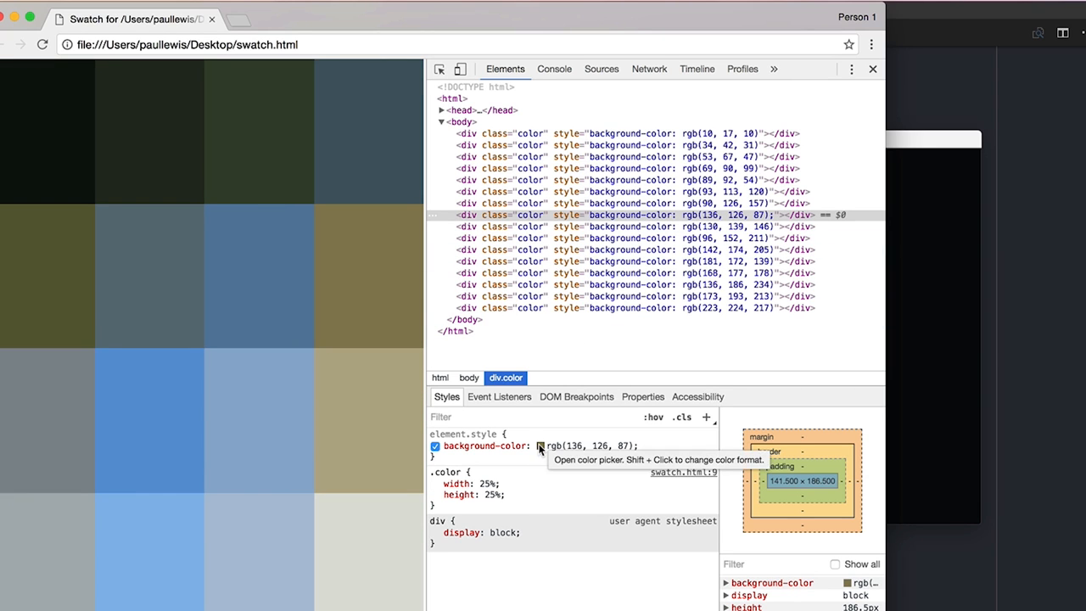
click(539, 446)
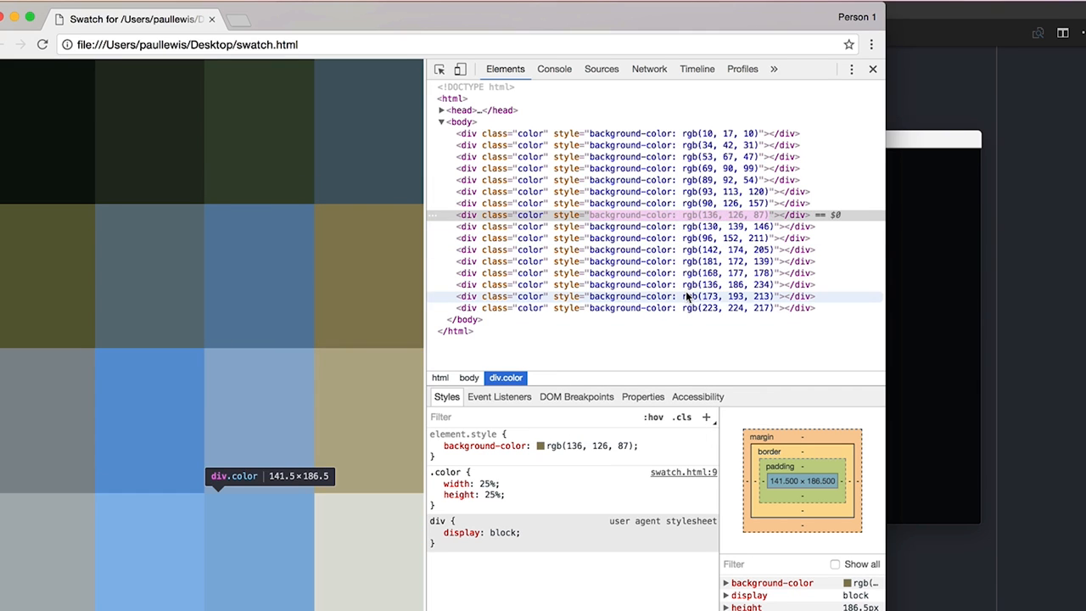
mouse_move(310, 332)
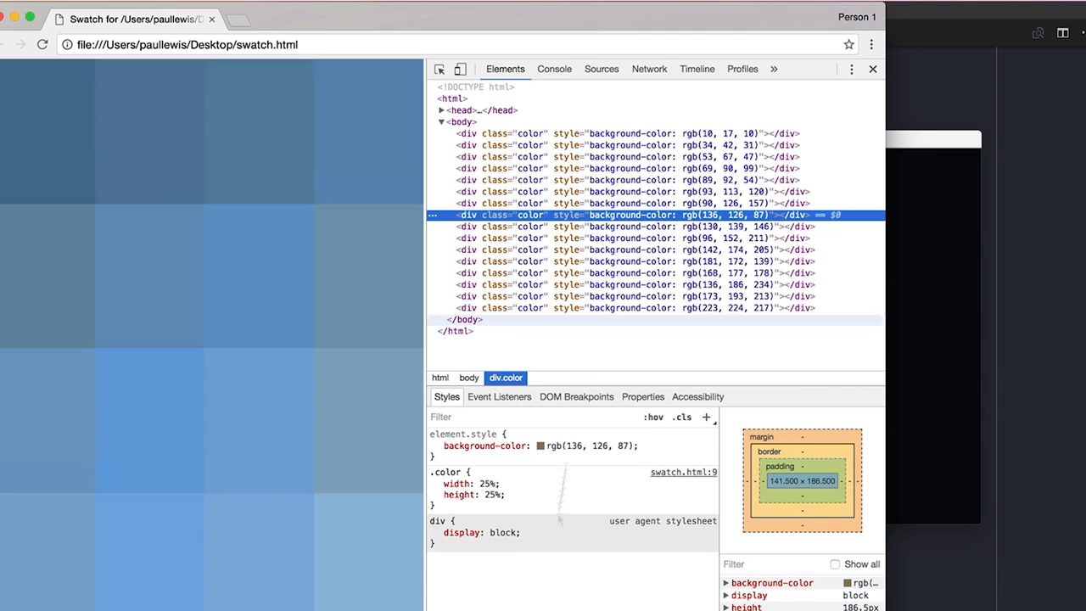
- Open the olive background's colour picker and switch its values to HSLA
click(538, 445)
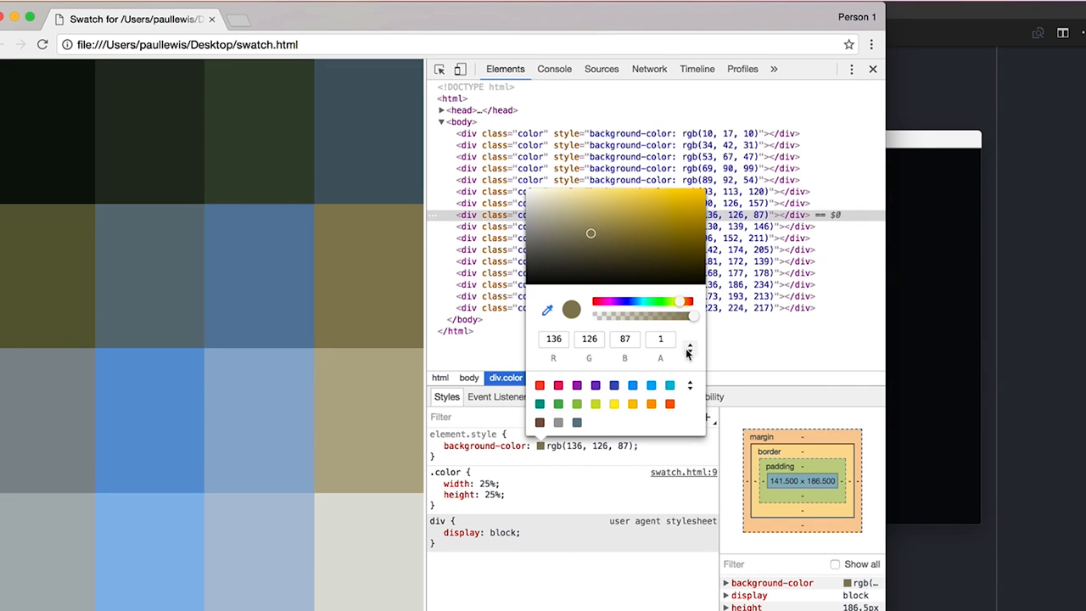
click(689, 345)
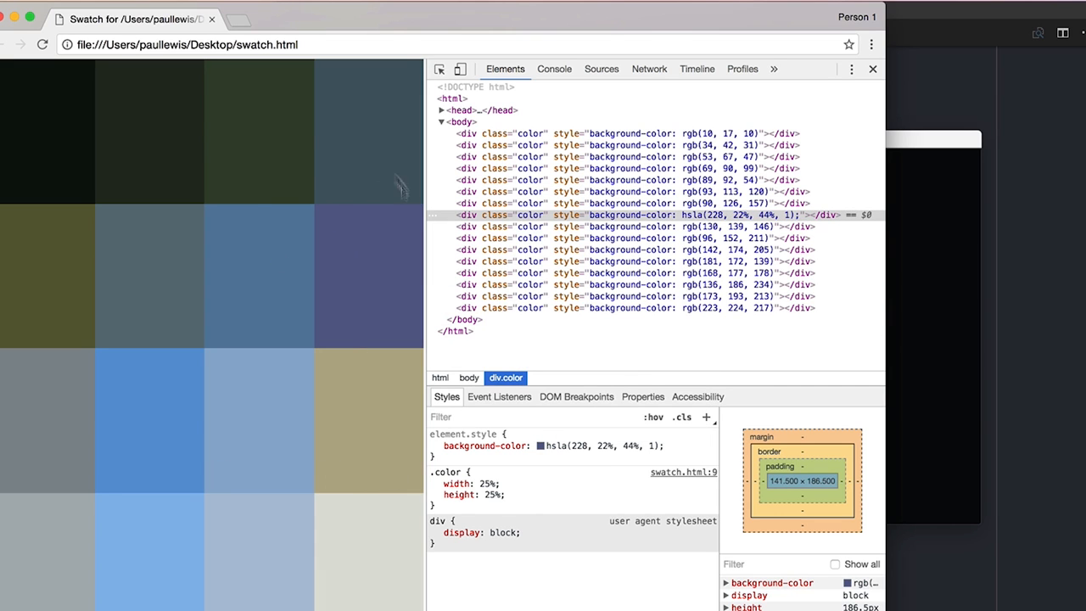
mouse_move(257, 141)
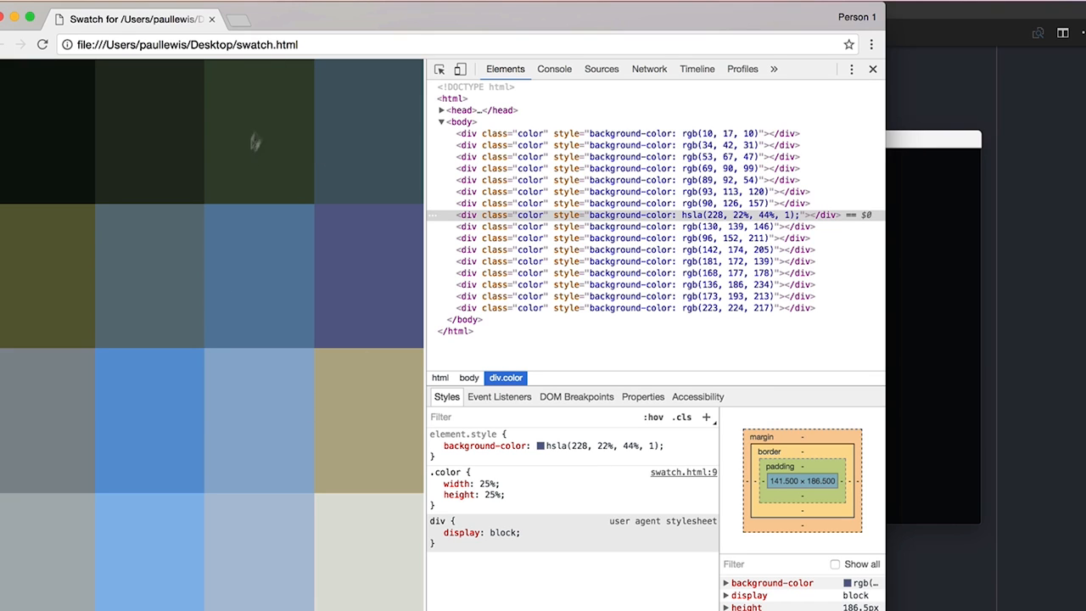
mouse_move(352, 259)
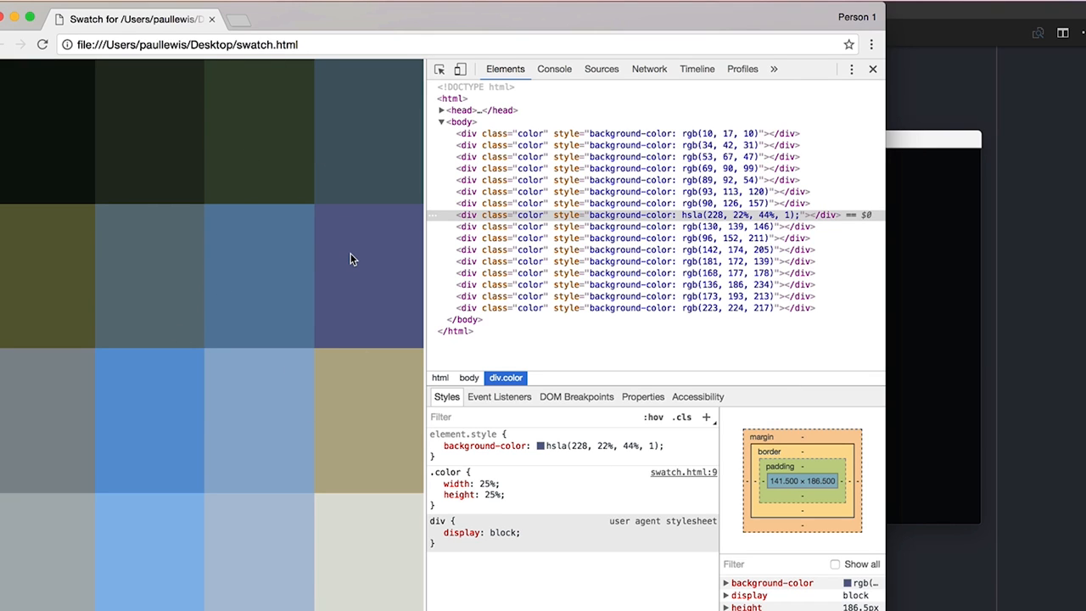